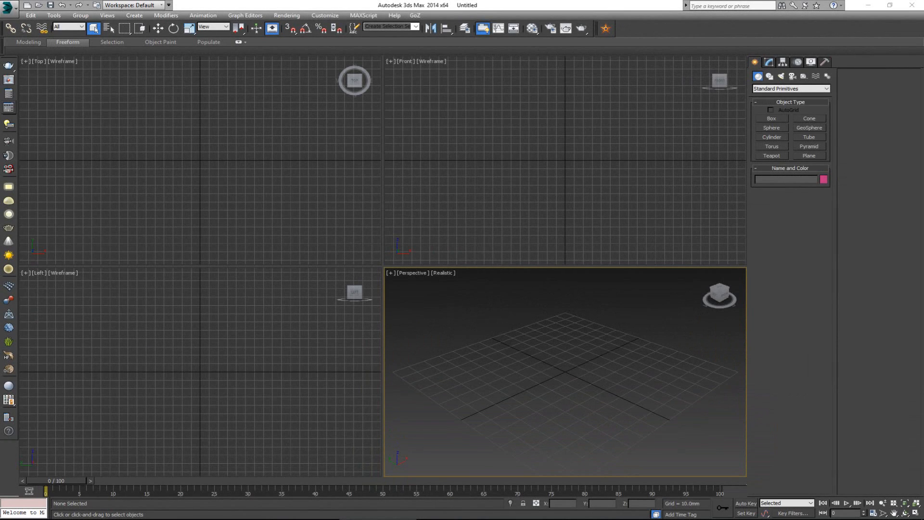
pyautogui.moveTo(528, 368)
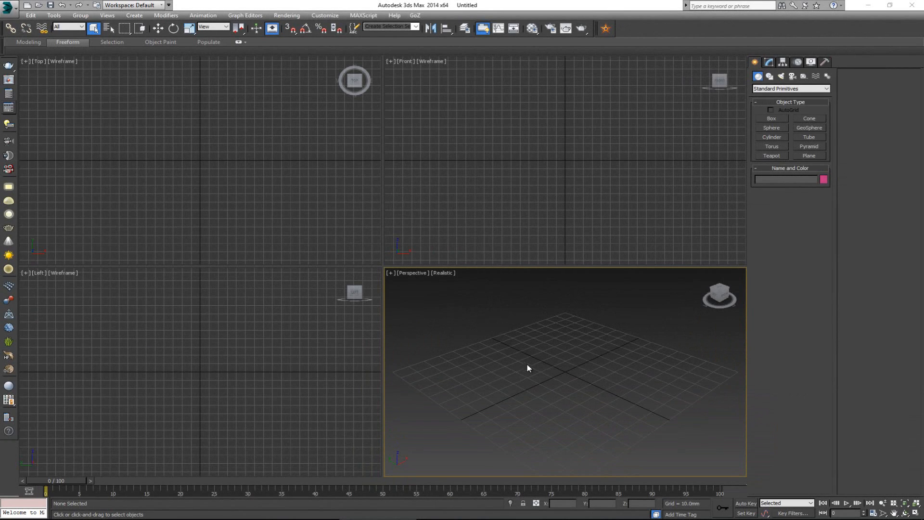
pyautogui.moveTo(492, 321)
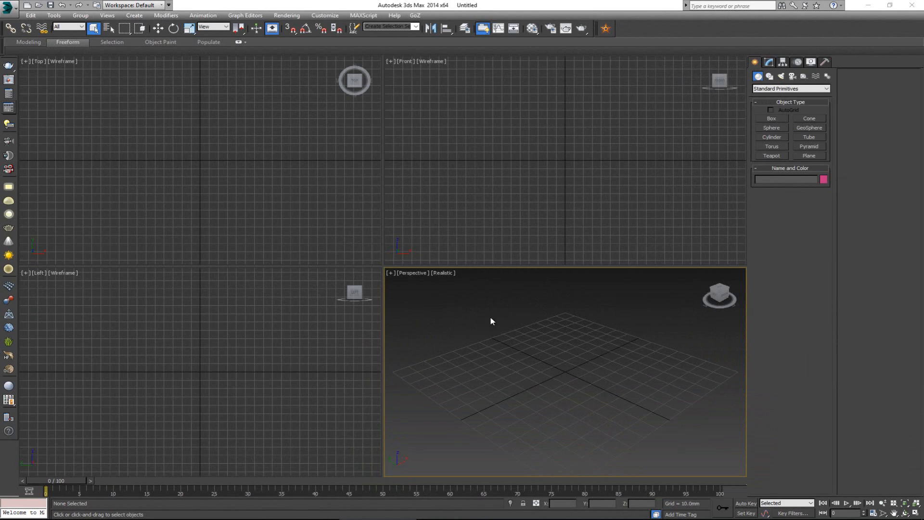
pyautogui.moveTo(657, 347)
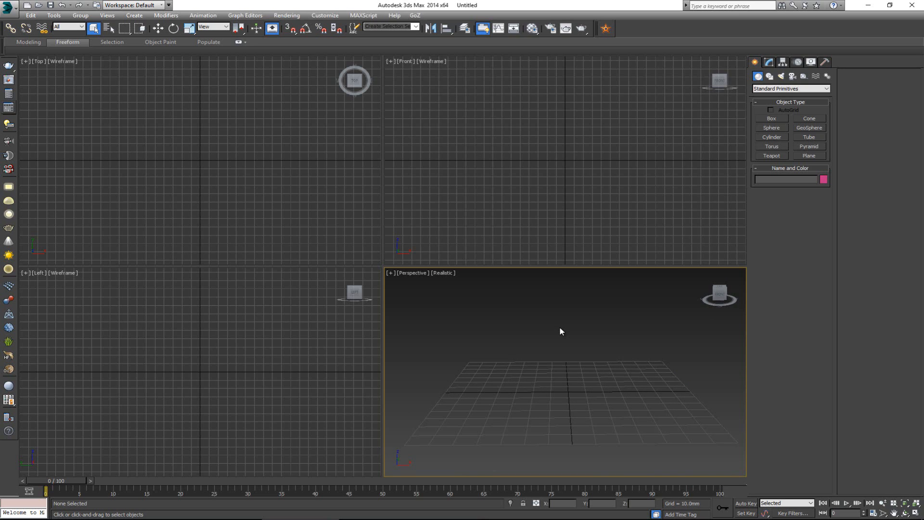
pyautogui.moveTo(514, 488)
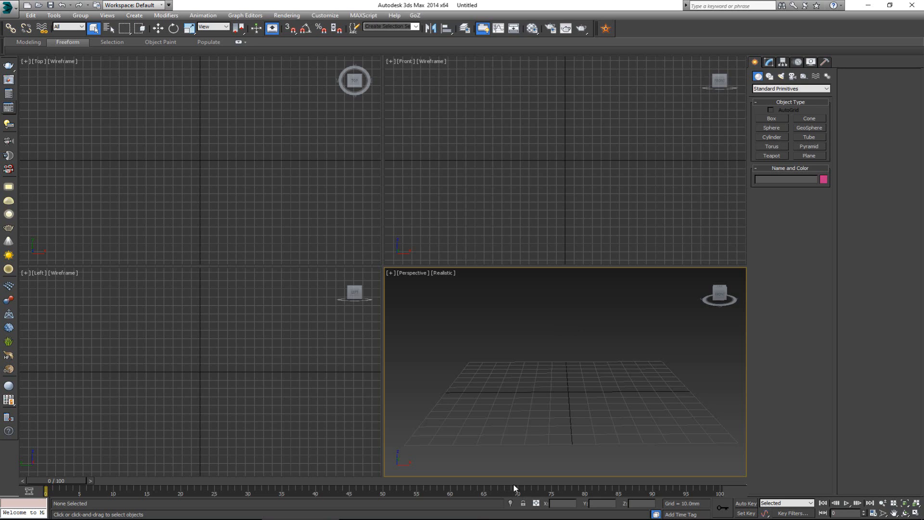
pyautogui.moveTo(623, 303)
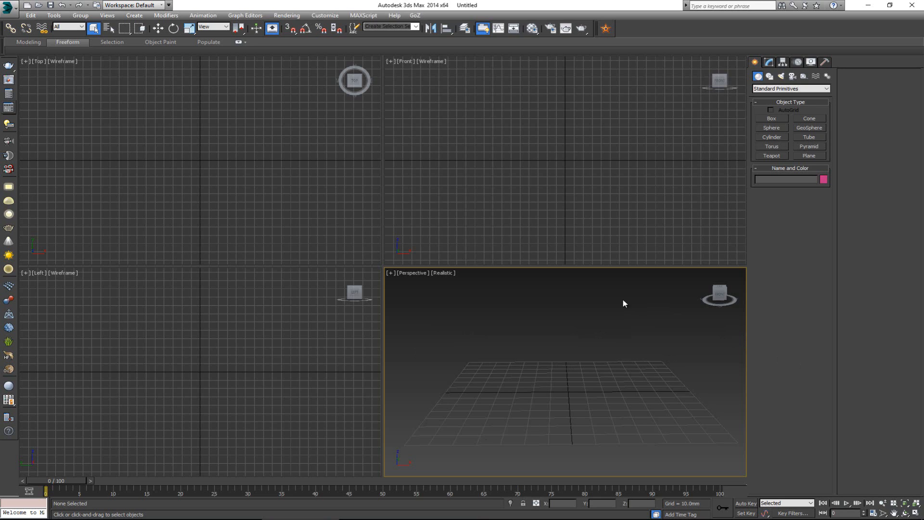
pyautogui.moveTo(590, 308)
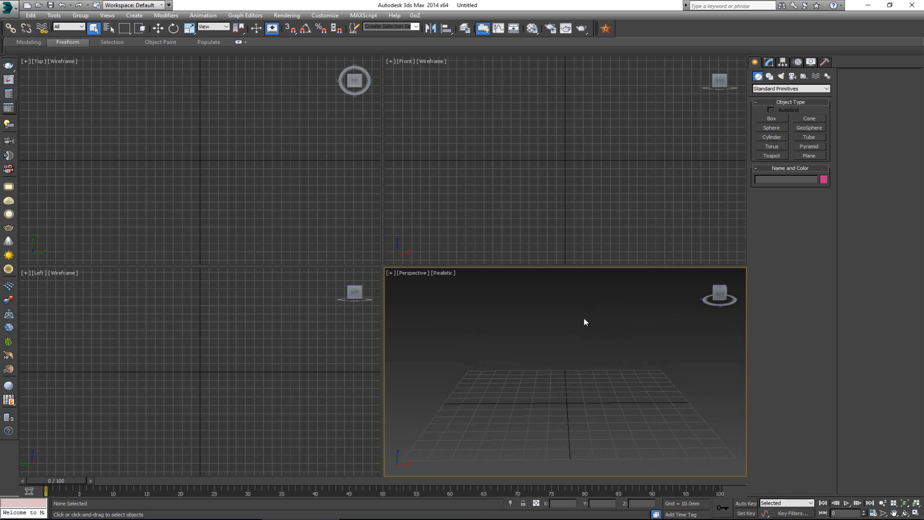
pyautogui.moveTo(575, 337)
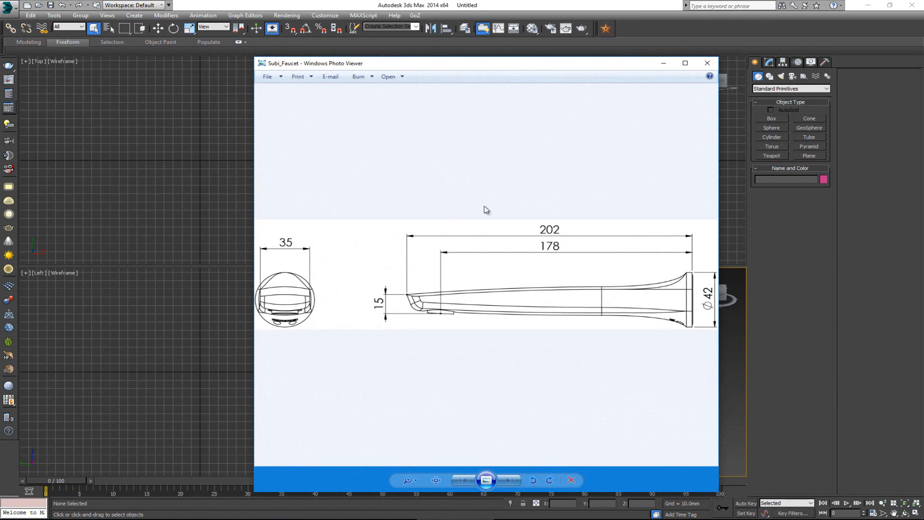
pyautogui.moveTo(668, 367)
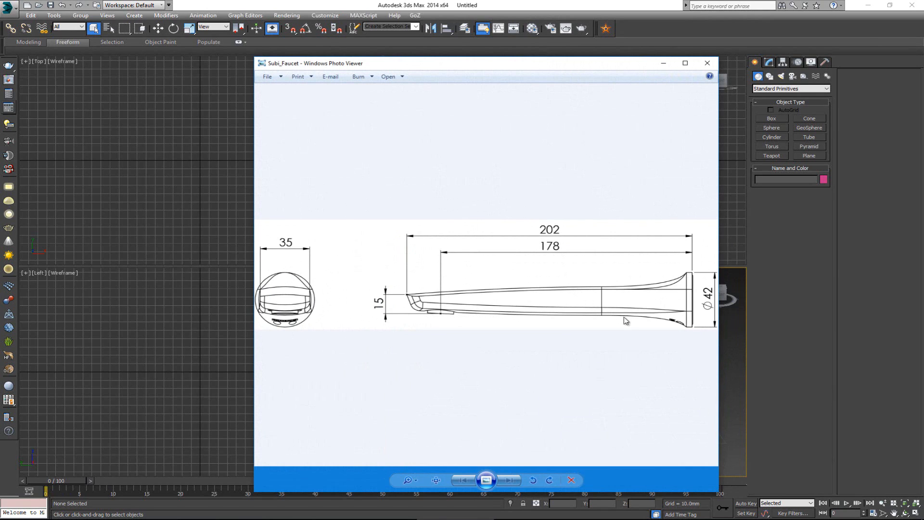
pyautogui.moveTo(316, 277)
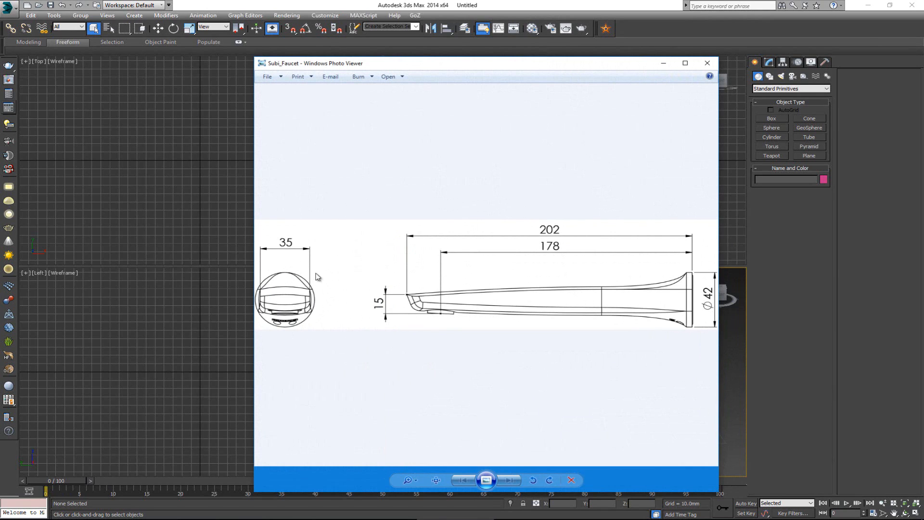
pyautogui.moveTo(485, 322)
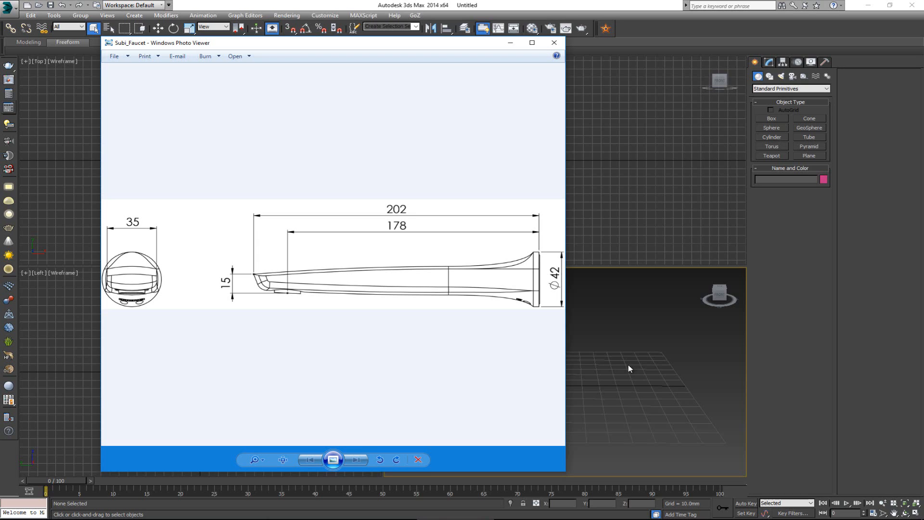
pyautogui.moveTo(412, 329)
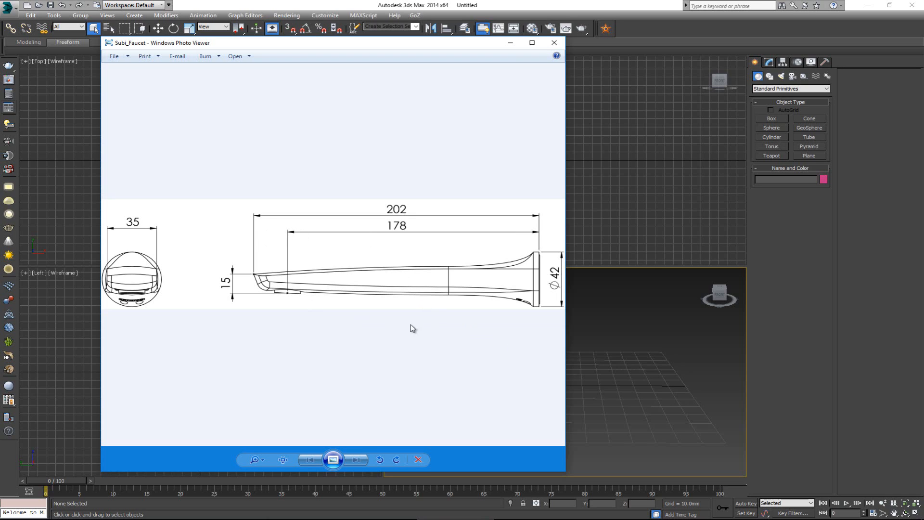
pyautogui.moveTo(388, 49)
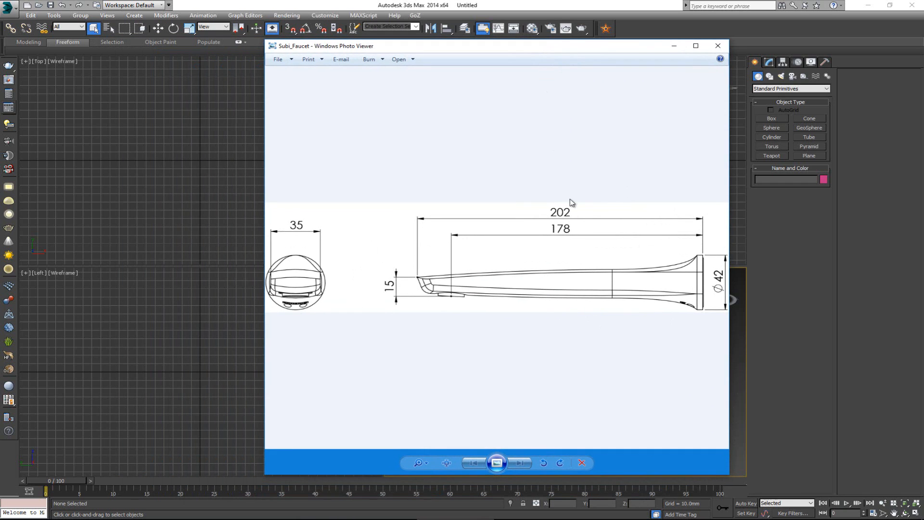
pyautogui.moveTo(432, 310)
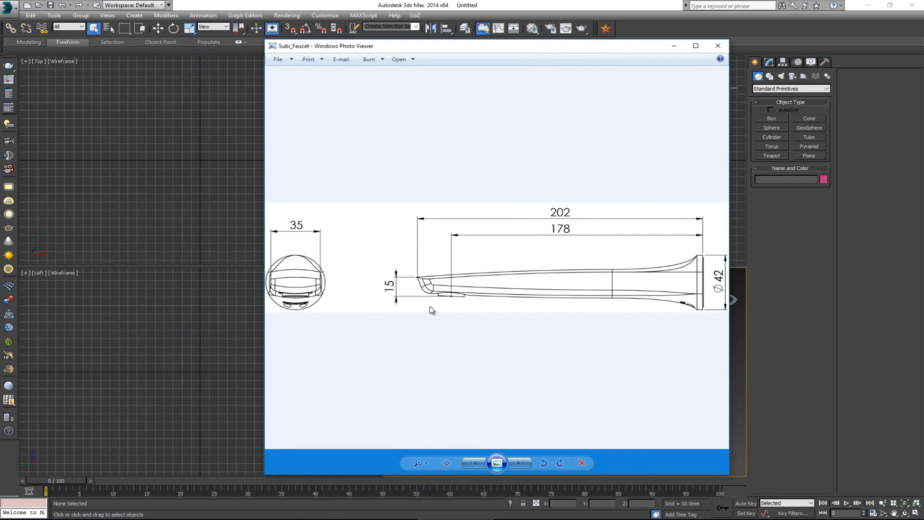
pyautogui.moveTo(416, 279)
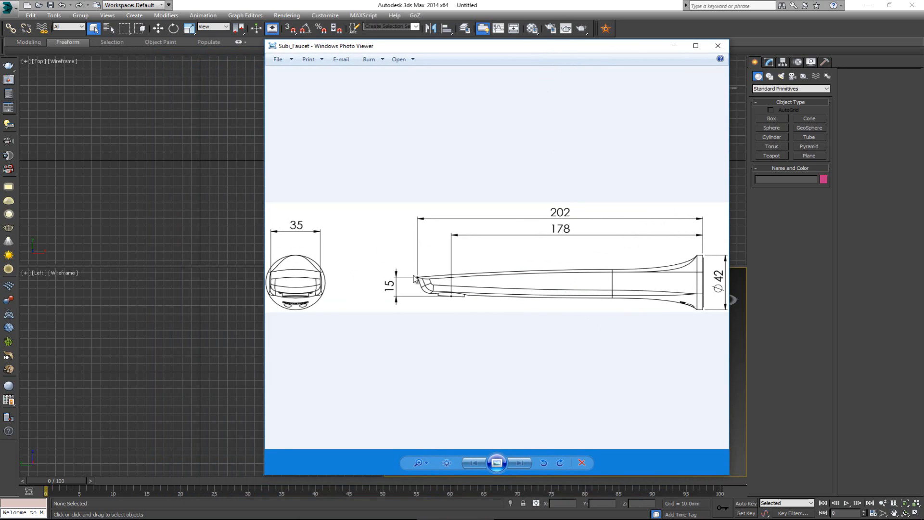
pyautogui.moveTo(415, 283)
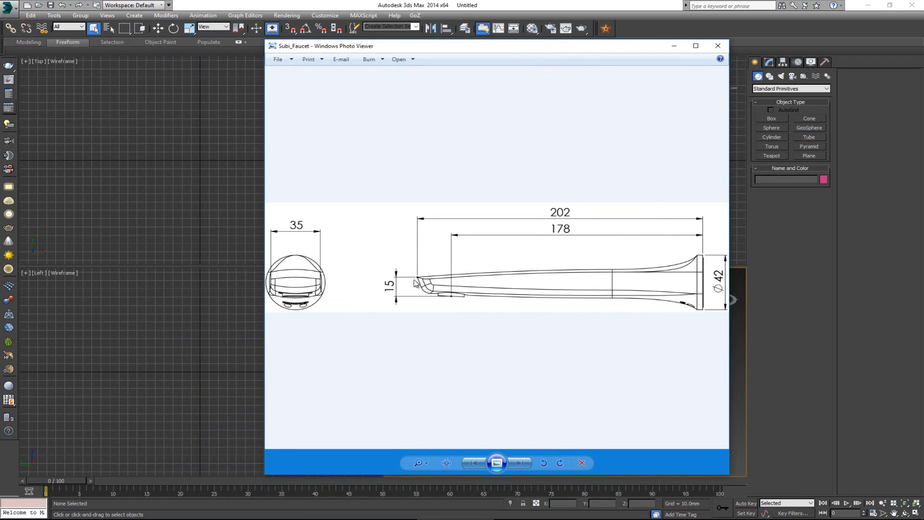
pyautogui.moveTo(273, 208)
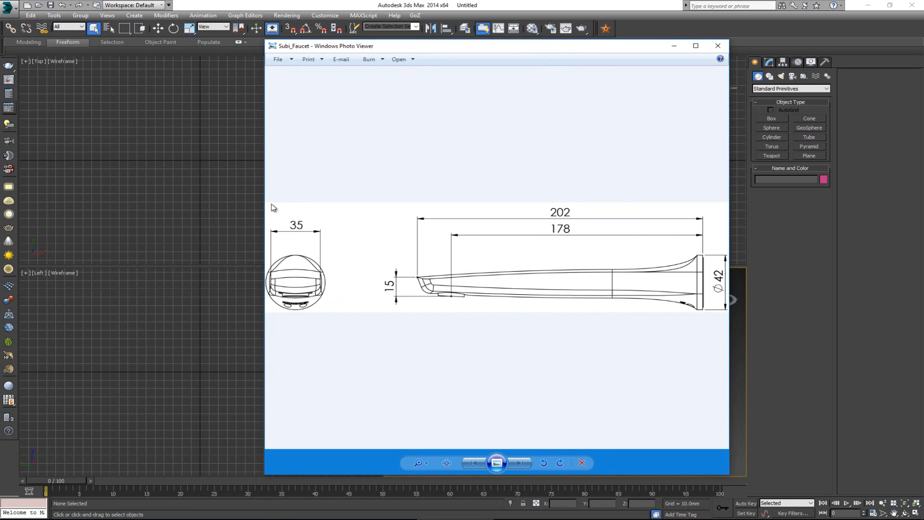
pyautogui.moveTo(323, 319)
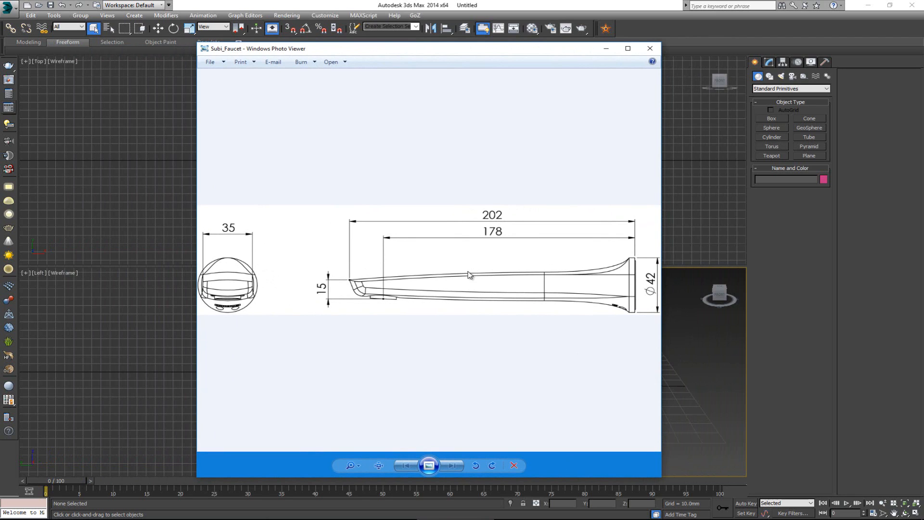
pyautogui.moveTo(466, 233)
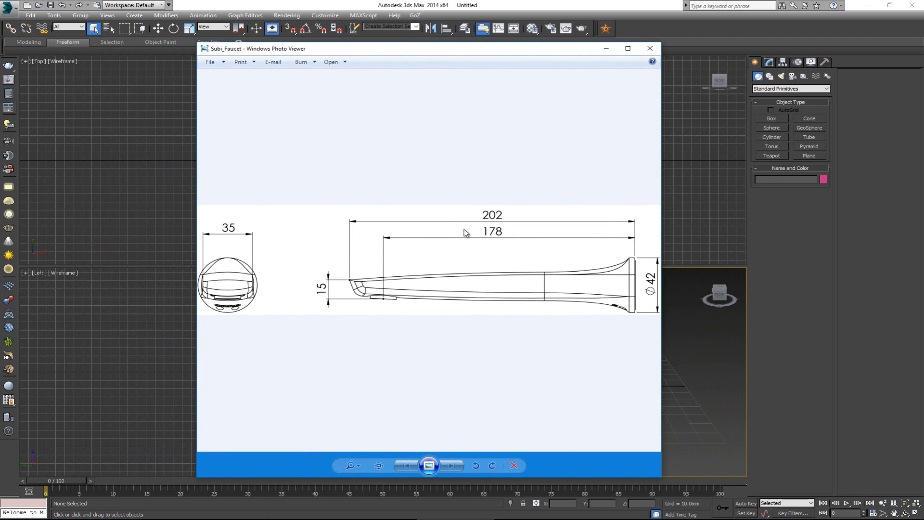
# - Send the Subi_Faucet.jpg drawing from Photo Viewer into Adobe Photoshop CS6 for editing
pyautogui.click(649, 49)
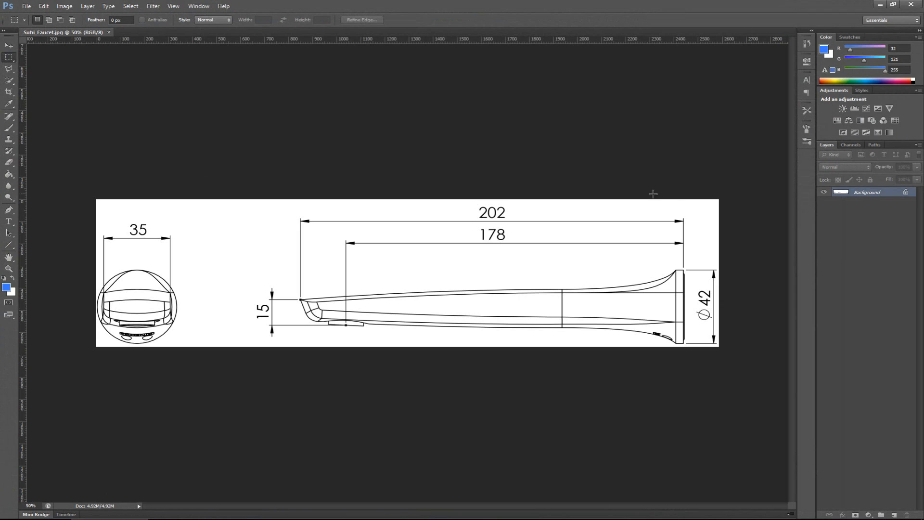
pyautogui.moveTo(194, 364)
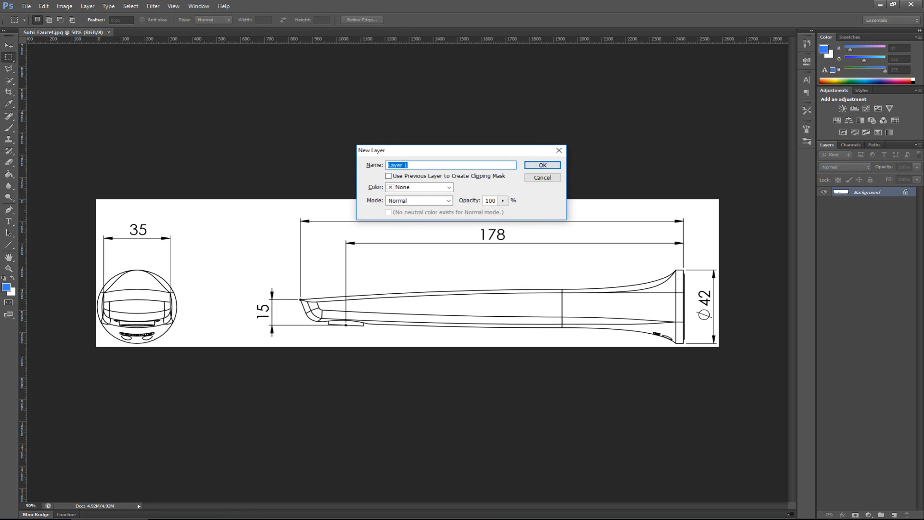
pyautogui.moveTo(531, 256)
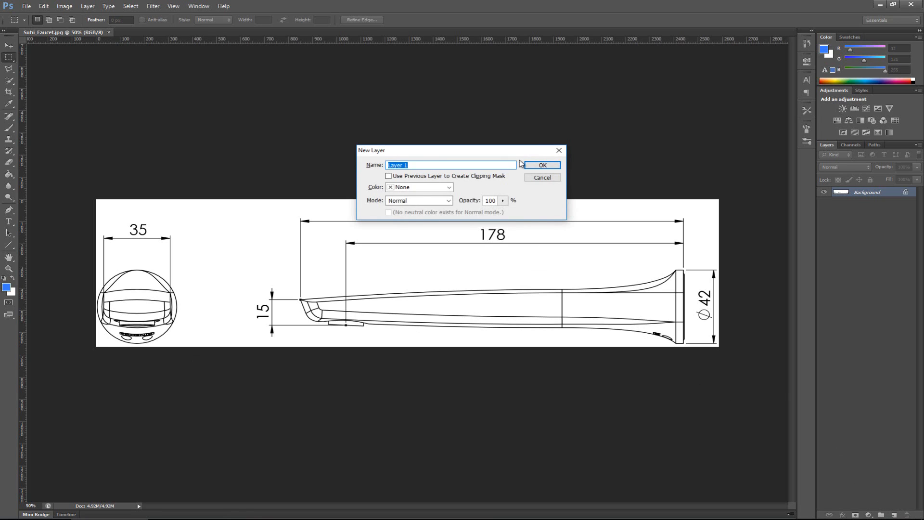
# - Add a new empty layer and pick the Paint Bucket to flood it with blue
pyautogui.click(540, 165)
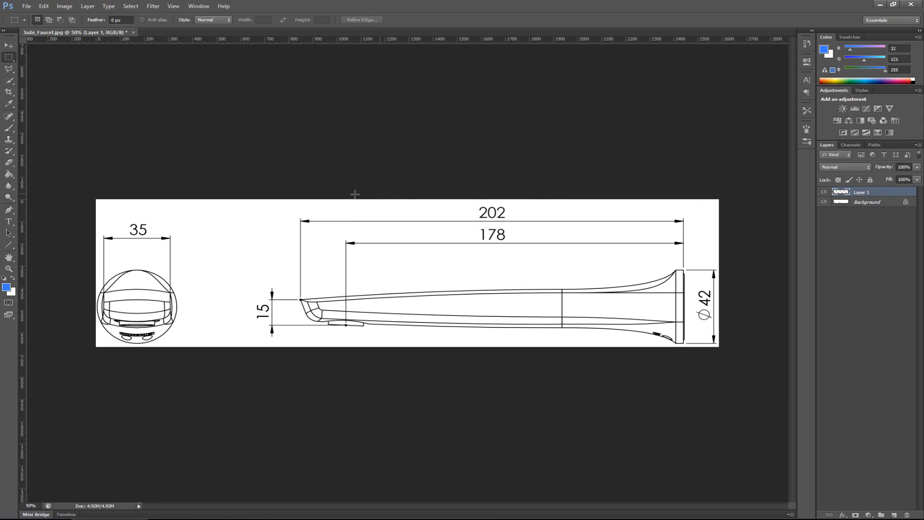
pyautogui.moveTo(498, 381)
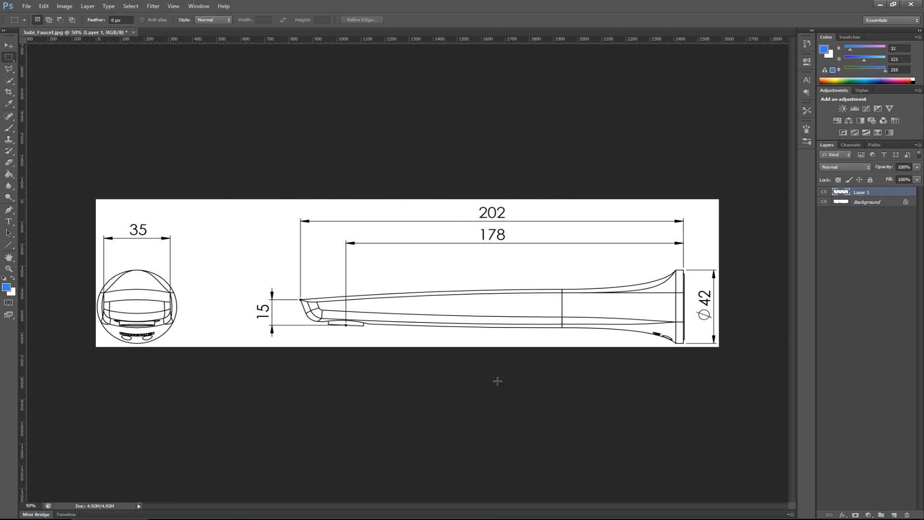
pyautogui.moveTo(35, 288)
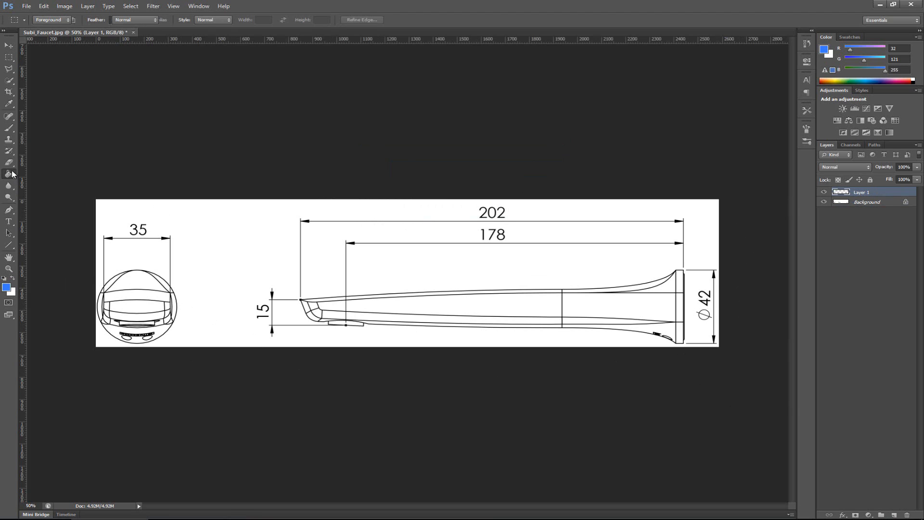
pyautogui.click(239, 241)
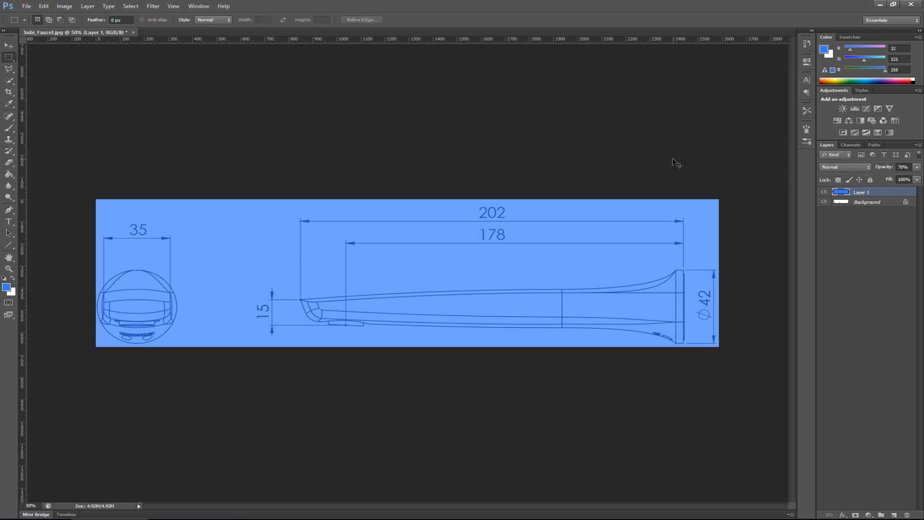
# - Save the tinted drawing as Subi_Faucet_Blueprint.jpg with default JPEG quality and close its preview
pyautogui.click(26, 6)
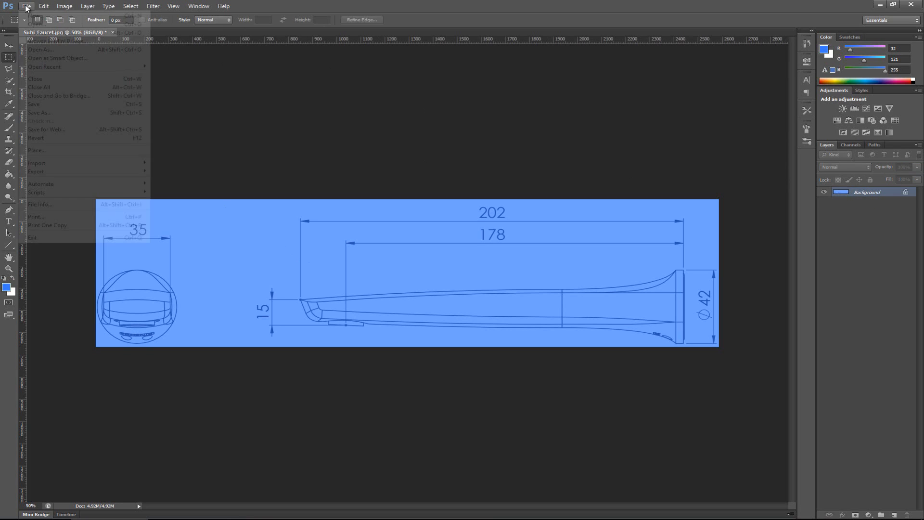
pyautogui.moveTo(52, 112)
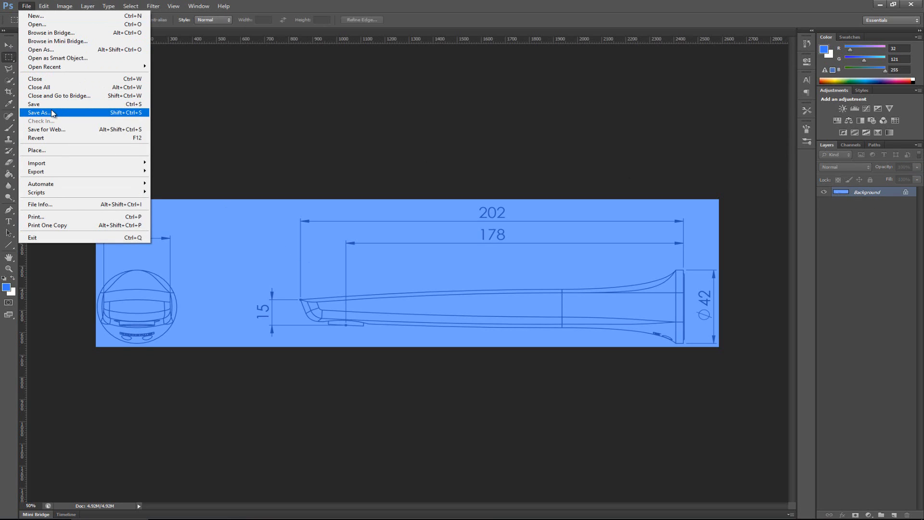
pyautogui.click(39, 113)
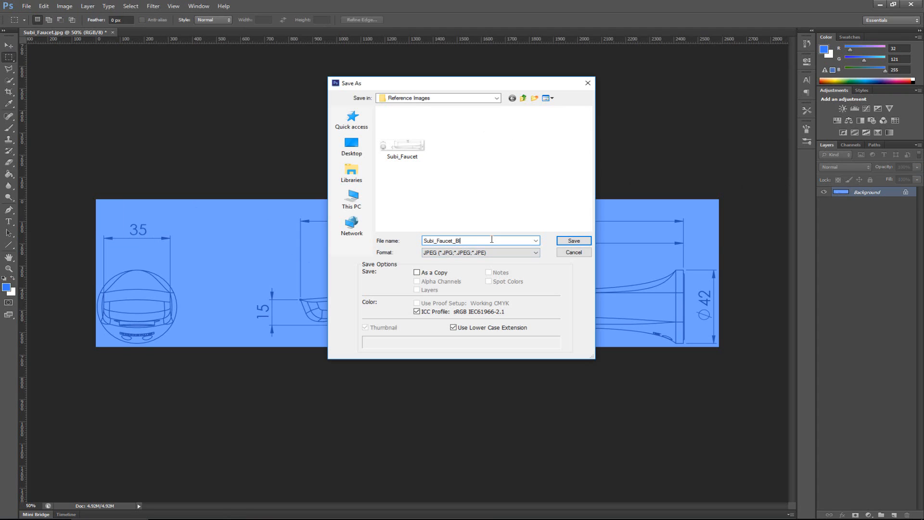
pyautogui.write('ueprint')
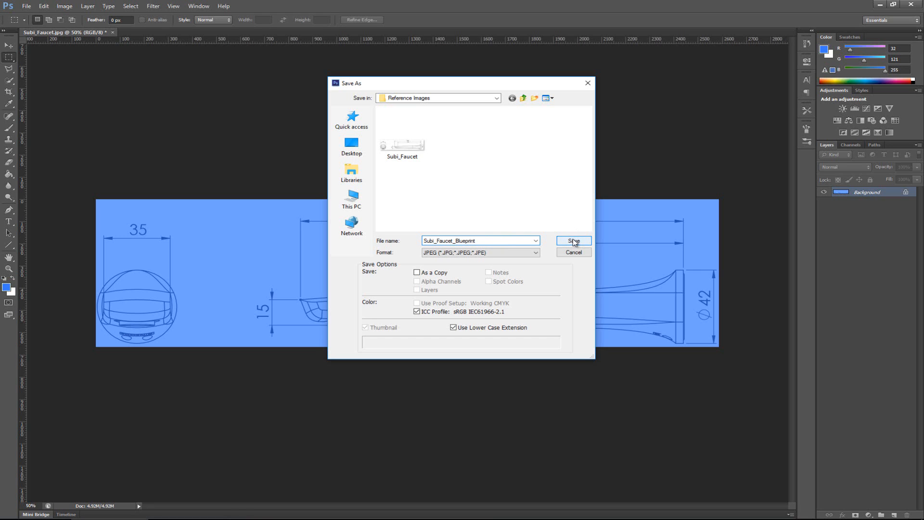
pyautogui.click(571, 242)
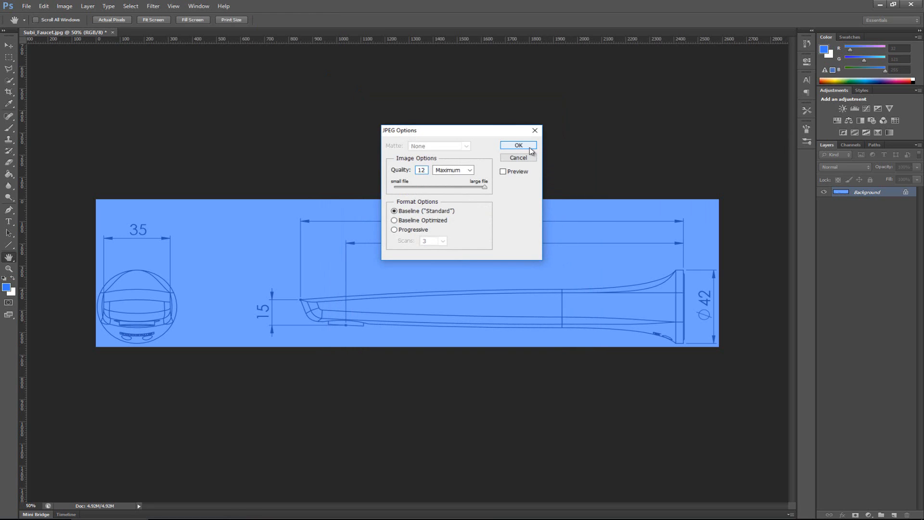
pyautogui.click(518, 146)
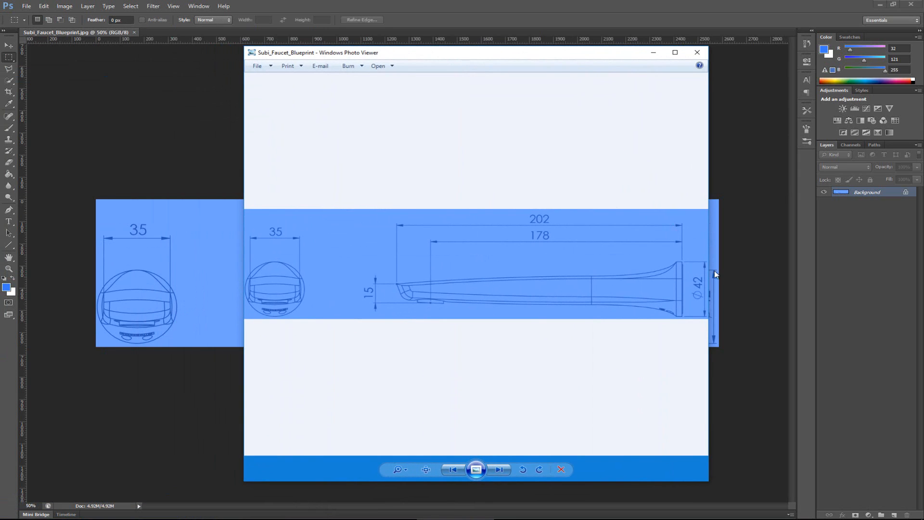
pyautogui.moveTo(698, 52)
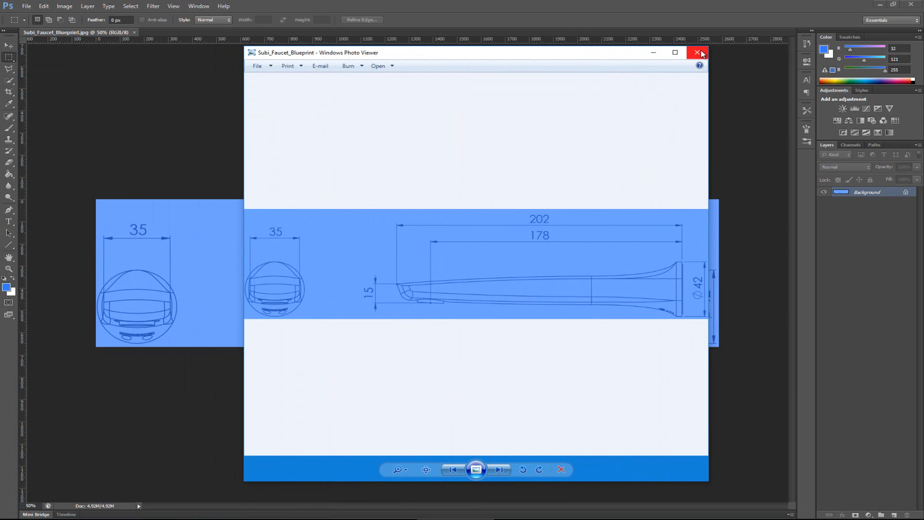
pyautogui.click(700, 52)
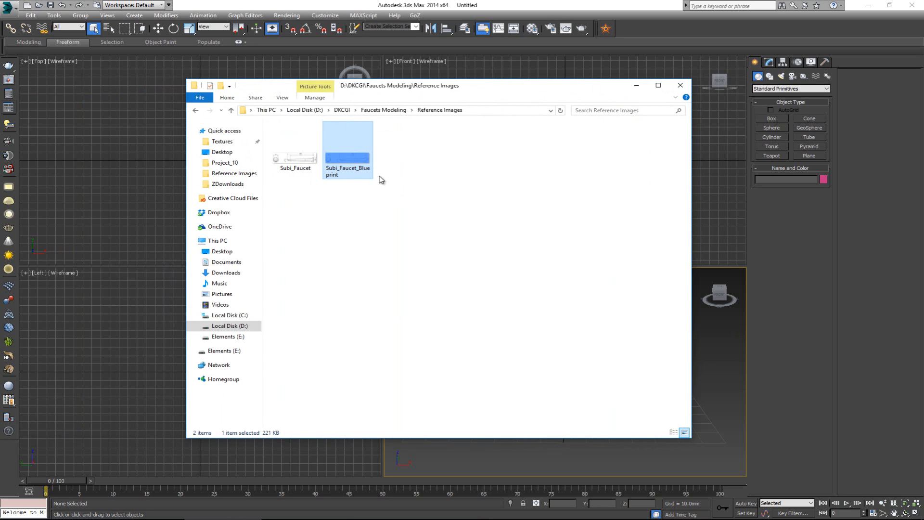
# - Read Subi_Faucet_Blueprint.jpg's pixel dimensions, 2587 × 665, from its Properties Details
pyautogui.moveTo(400, 86); pyautogui.dragTo(265, 80)
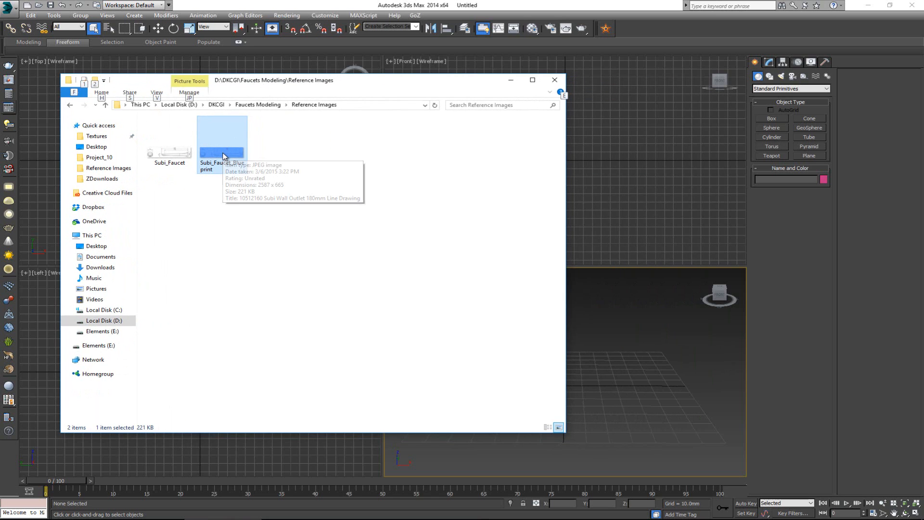
pyautogui.moveTo(136, 409)
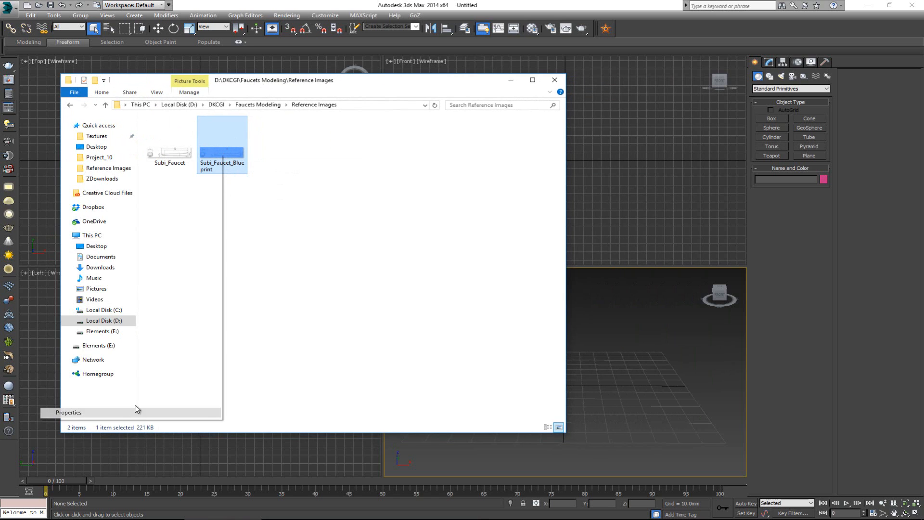
pyautogui.click(68, 412)
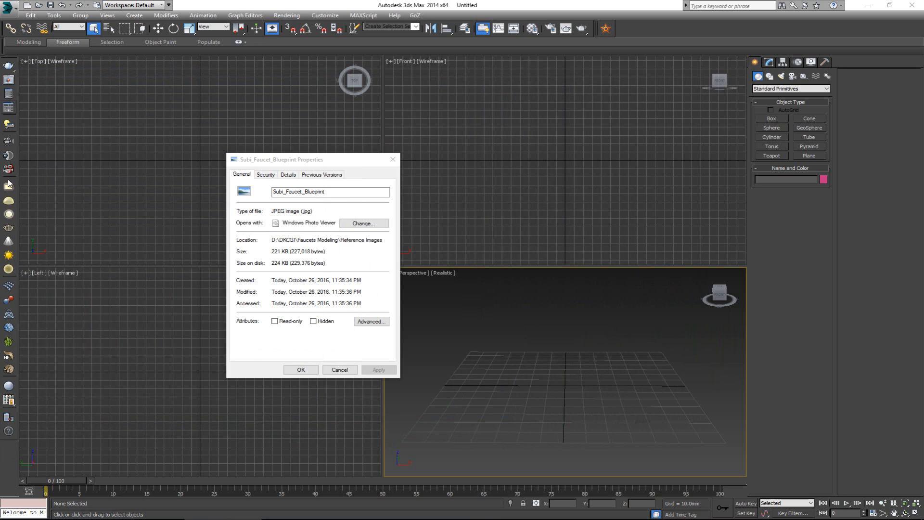
pyautogui.click(287, 174)
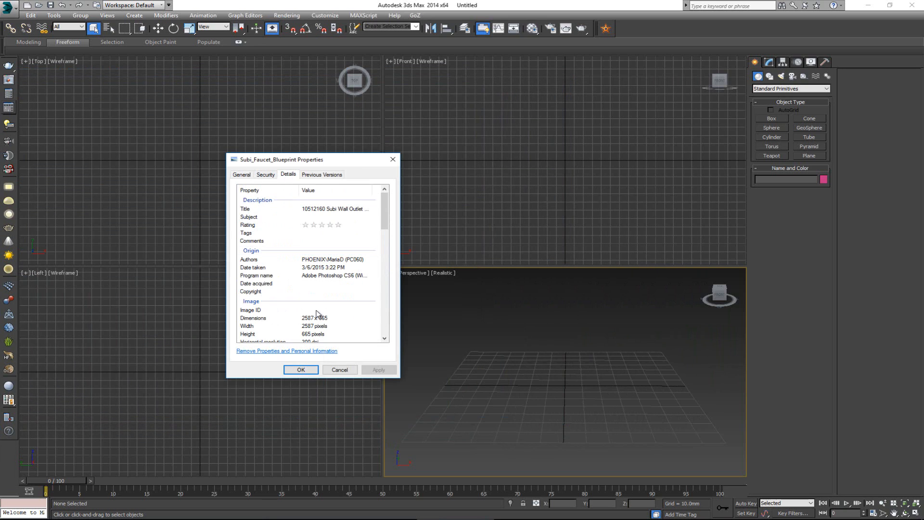
pyautogui.moveTo(235, 326)
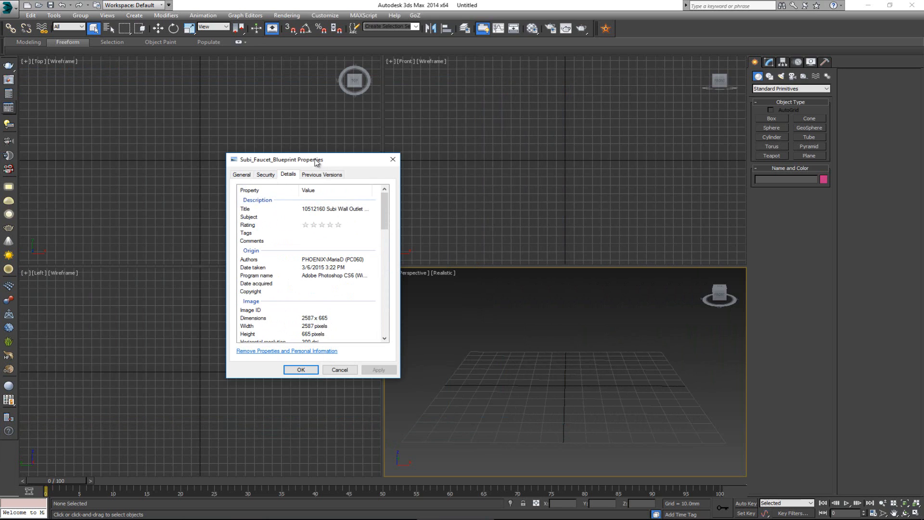
pyautogui.click(301, 370)
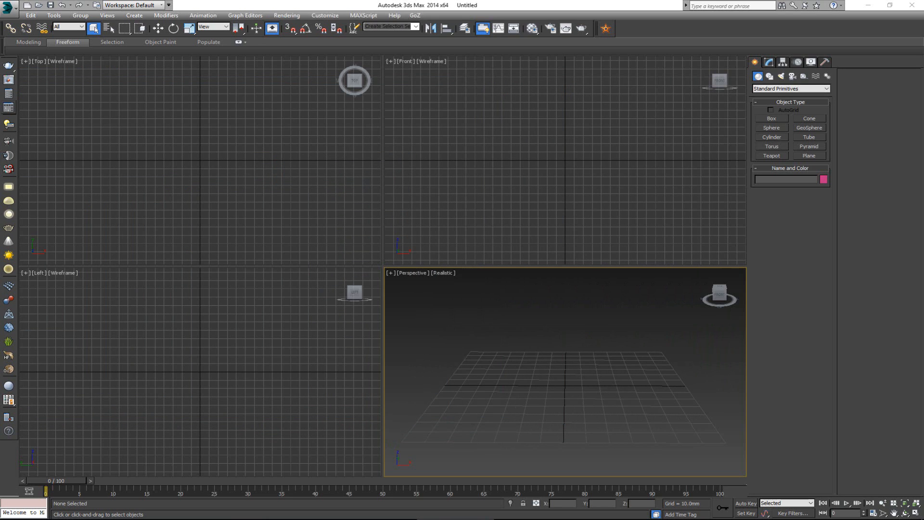
pyautogui.moveTo(431, 397)
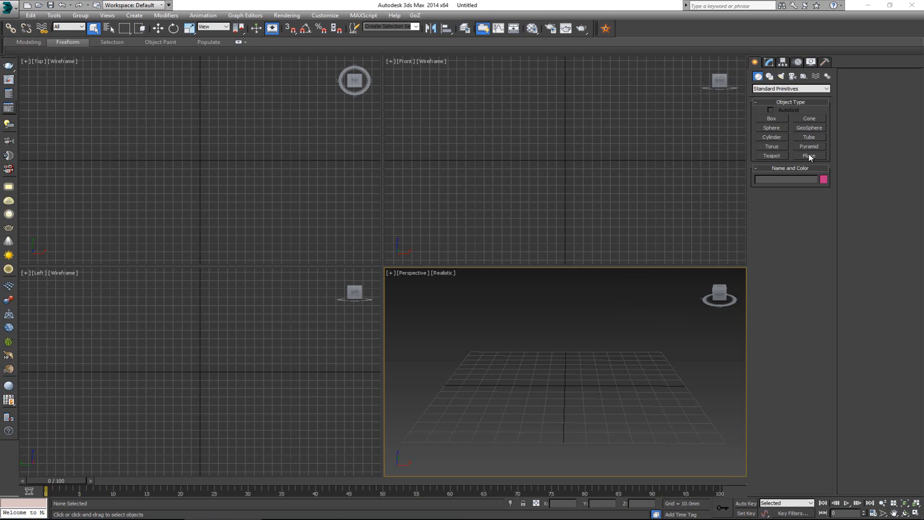
# - Draw Plane001 in the Front viewport and reduce it to 1 length and 1 width segment
pyautogui.click(809, 155)
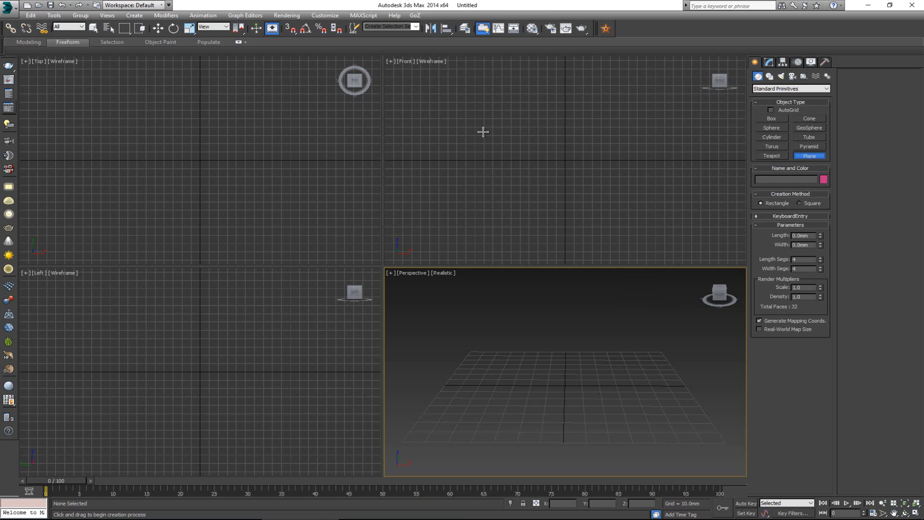
pyautogui.moveTo(503, 126)
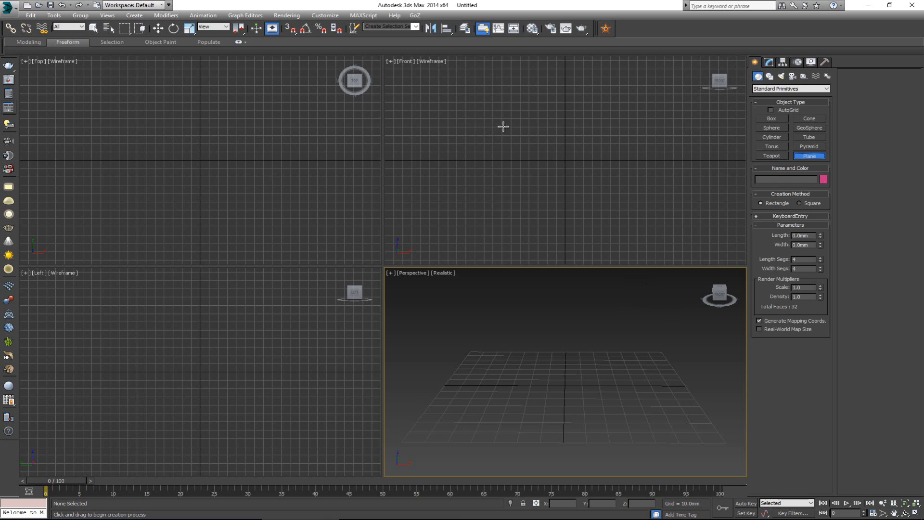
pyautogui.moveTo(500, 127); pyautogui.dragTo(629, 180)
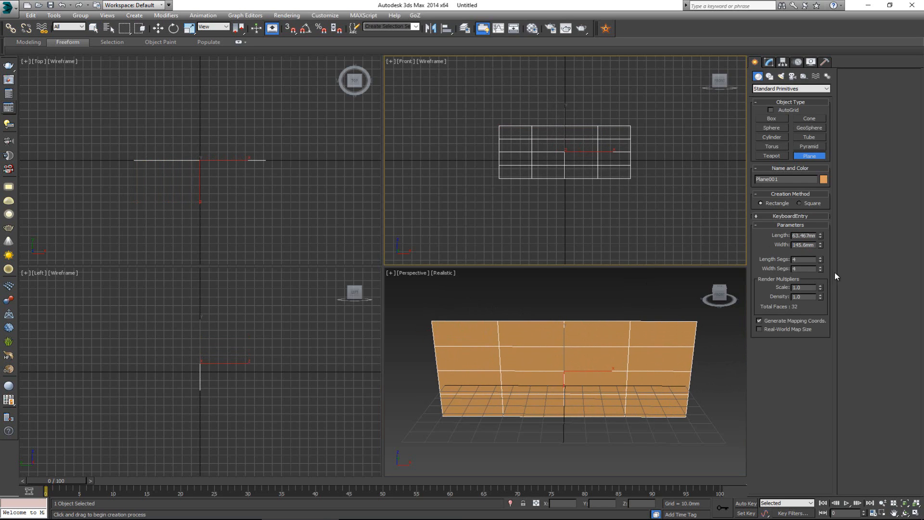
pyautogui.moveTo(822, 262)
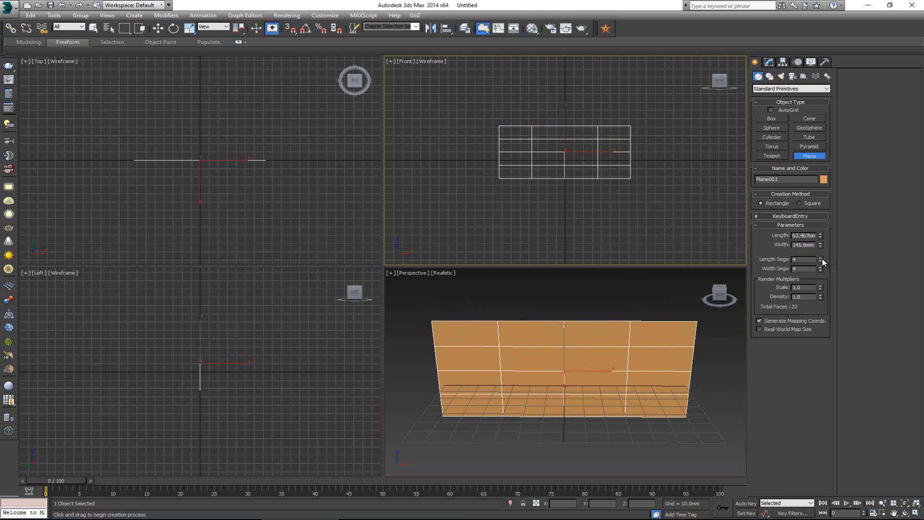
pyautogui.click(821, 261)
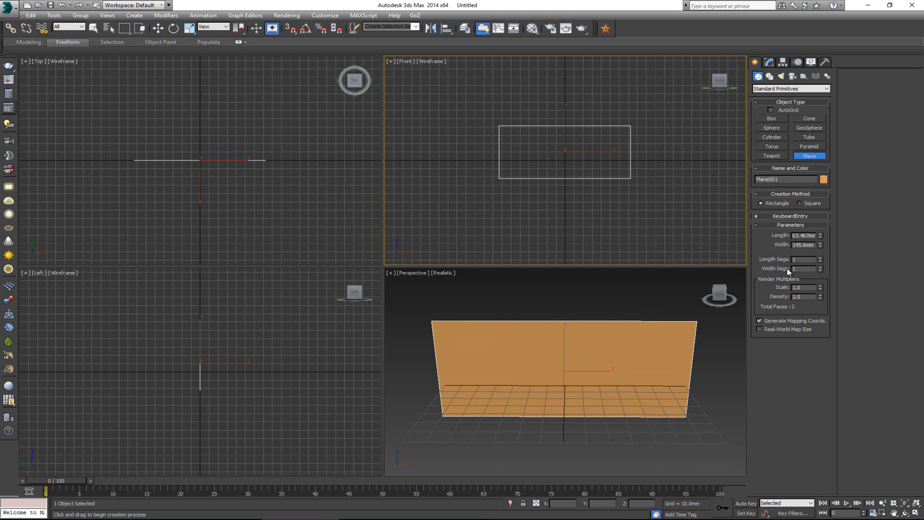
pyautogui.moveTo(594, 334)
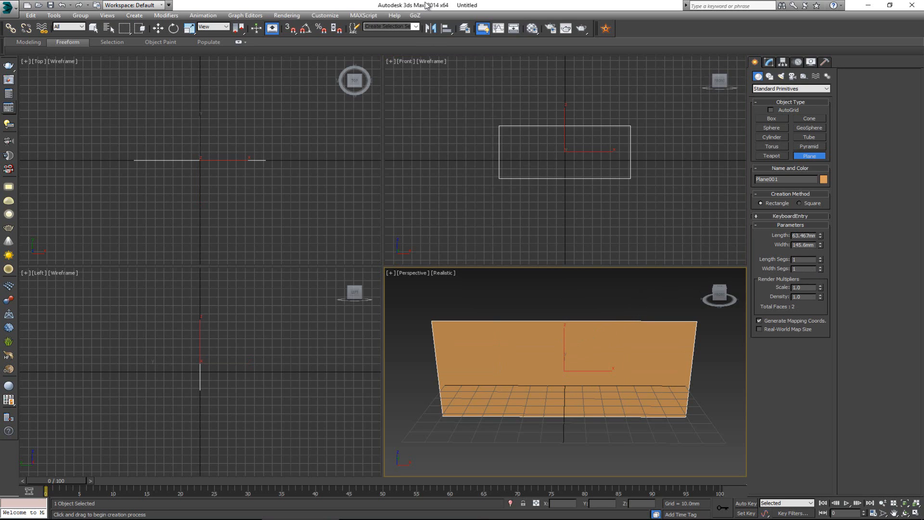
pyautogui.moveTo(325, 15)
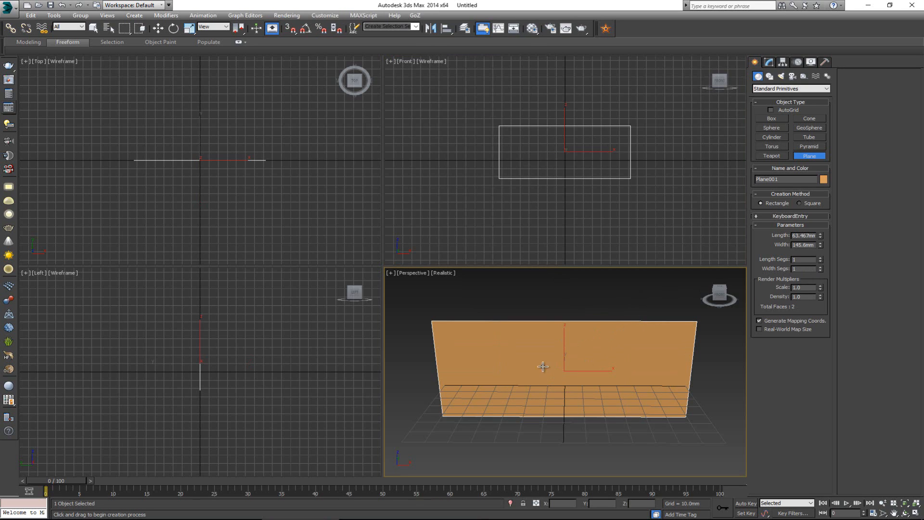
pyautogui.moveTo(128, 288)
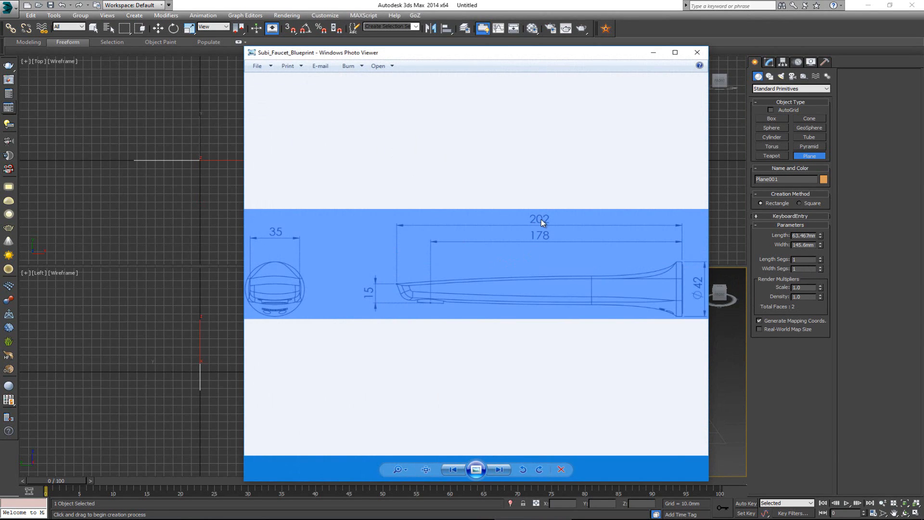
pyautogui.moveTo(600, 247)
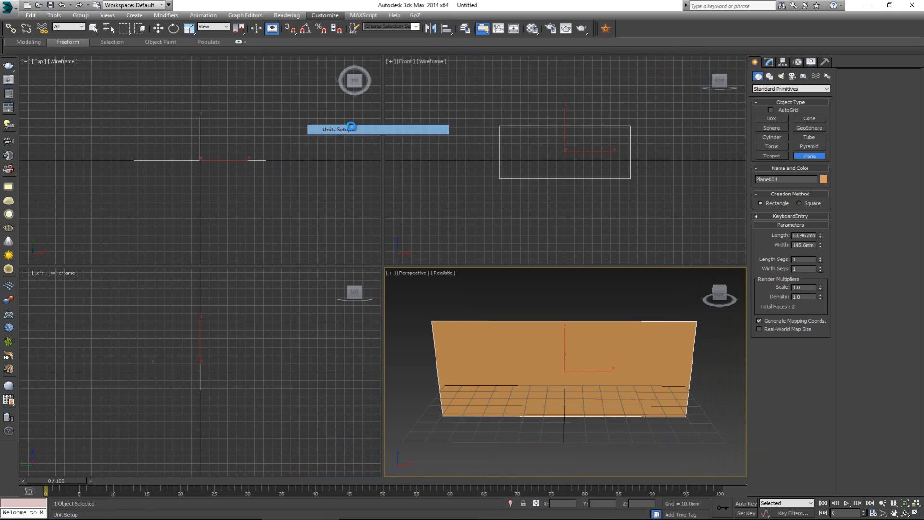
# - Confirm Units Setup is Metric millimetres and the system unit is 1 Unit = 1.0 mm
pyautogui.click(337, 129)
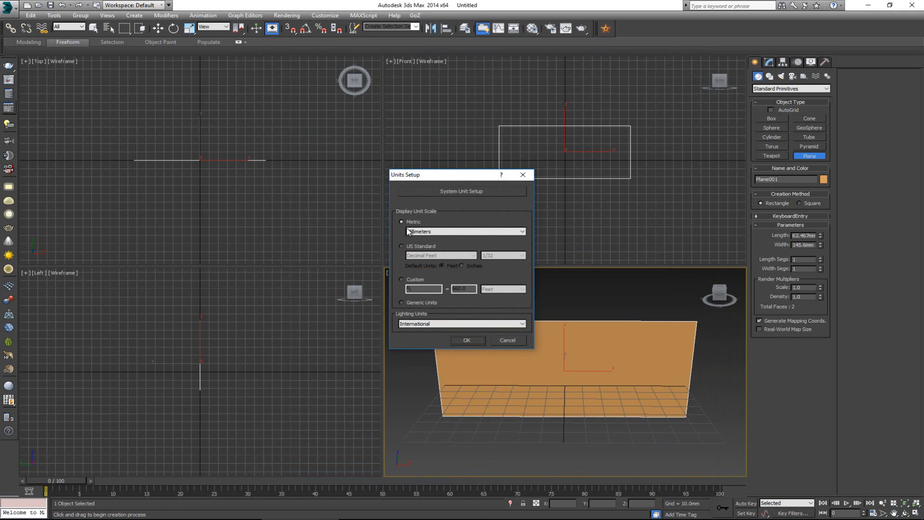
pyautogui.moveTo(421, 227)
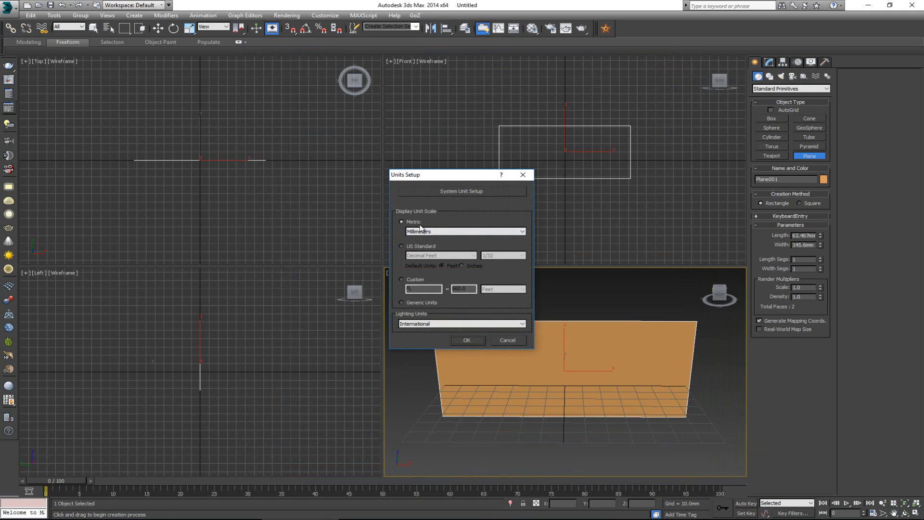
pyautogui.click(461, 190)
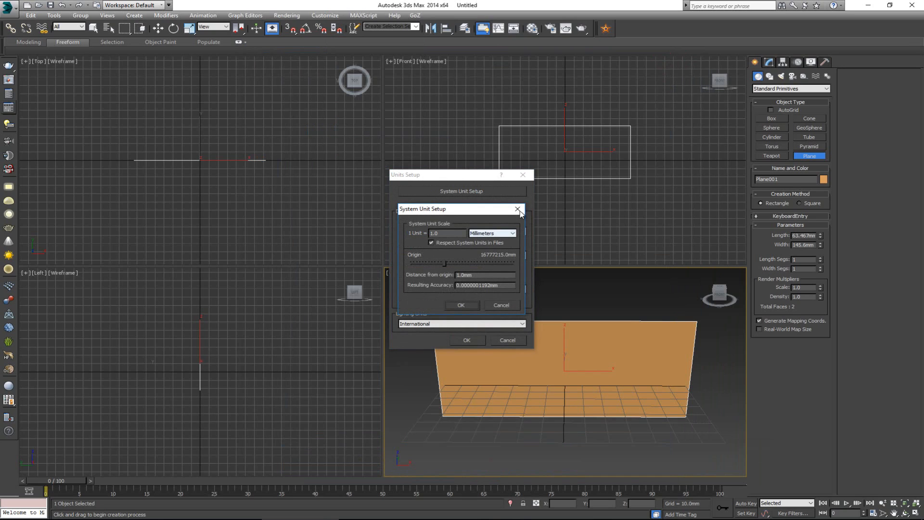
pyautogui.click(517, 209)
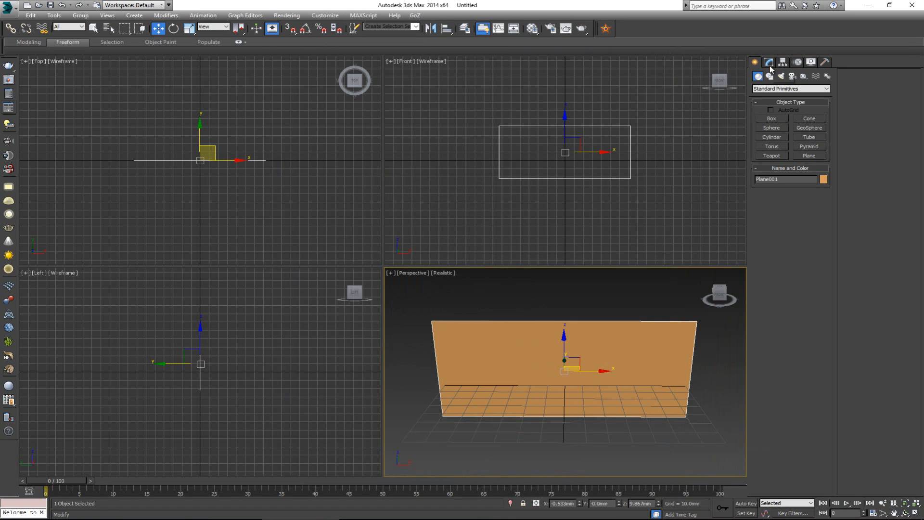
# - Set Plane001's Length to 665 mm and Width to 2587 mm in the Modify panel
pyautogui.click(768, 62)
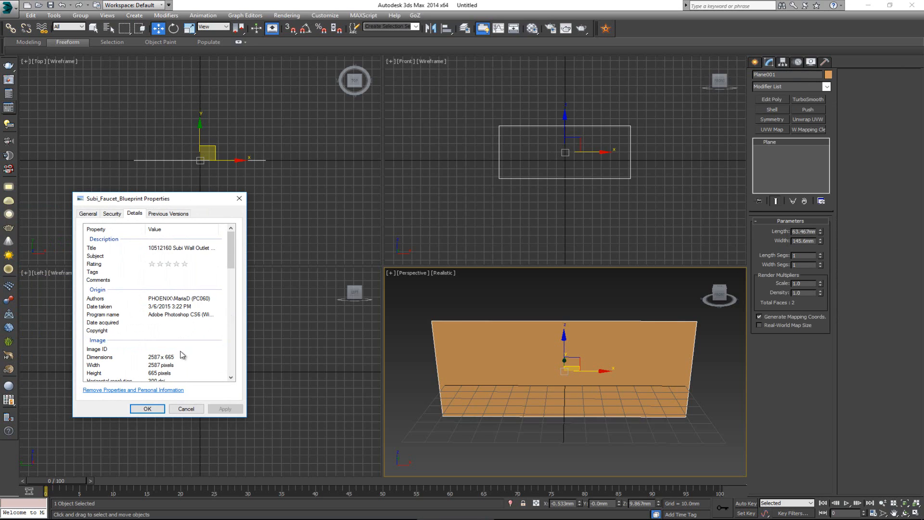
pyautogui.moveTo(182, 359)
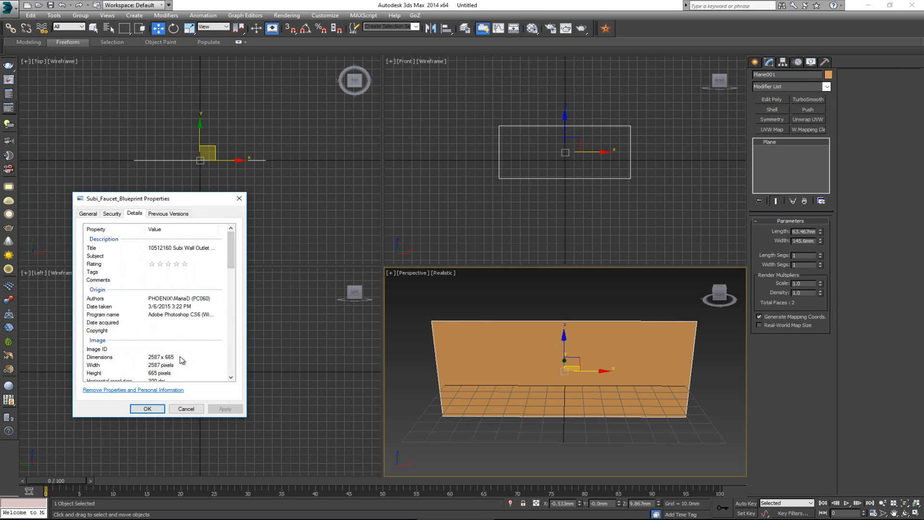
pyautogui.moveTo(179, 361)
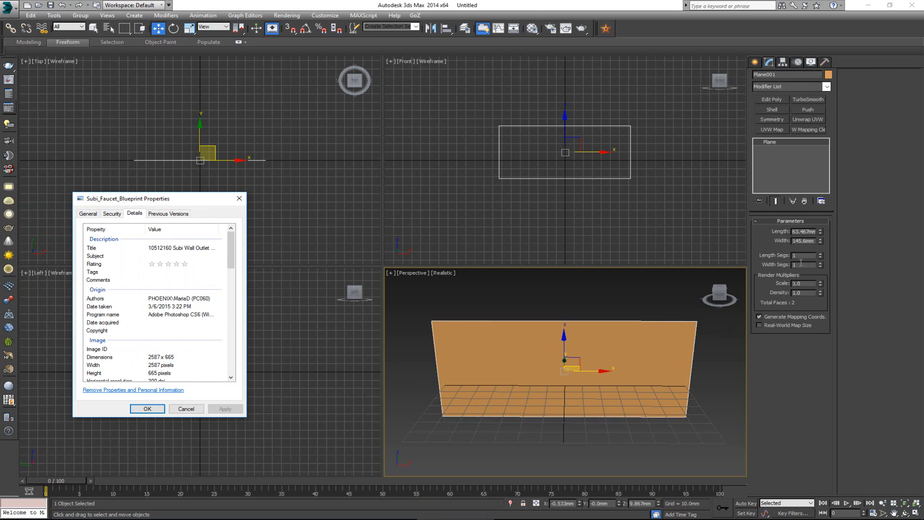
pyautogui.click(147, 408)
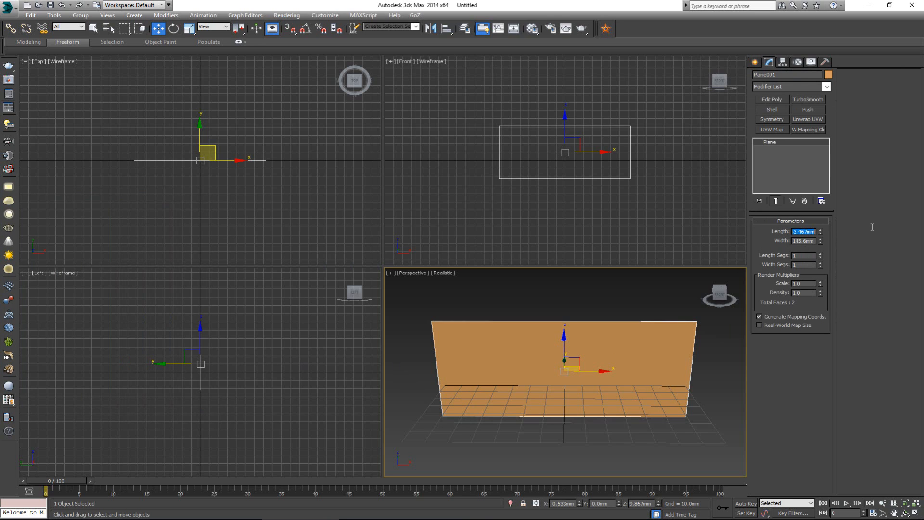
pyautogui.write('665.0mm')
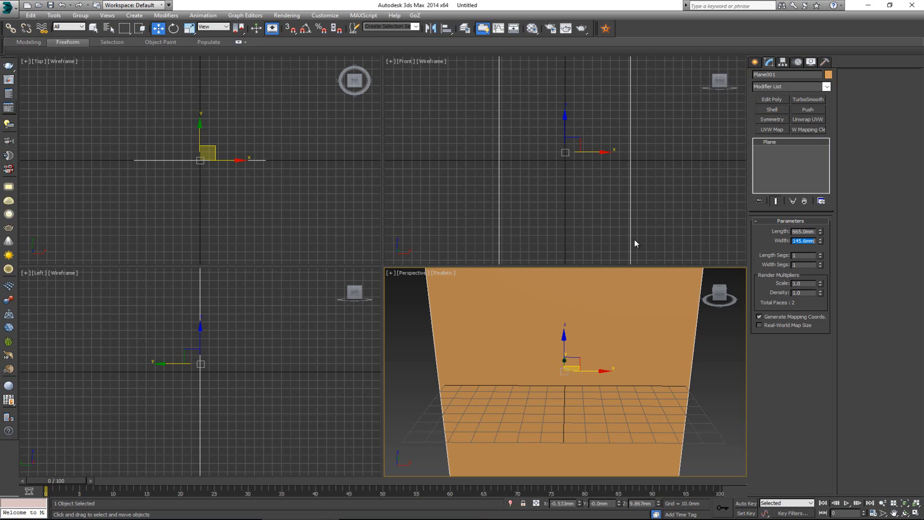
pyautogui.write('3587')
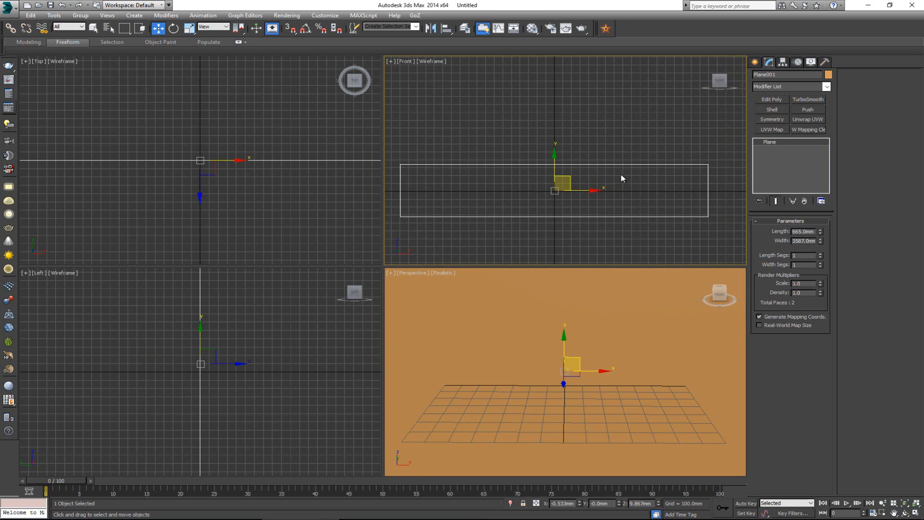
pyautogui.click(803, 241)
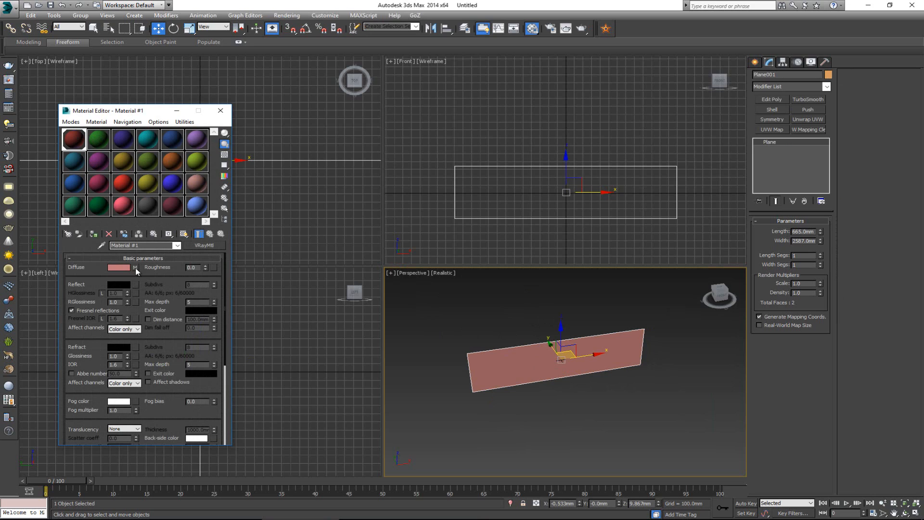
# - Assign the blueprint material to Plane001 and show its texture in the Front viewport
pyautogui.click(183, 233)
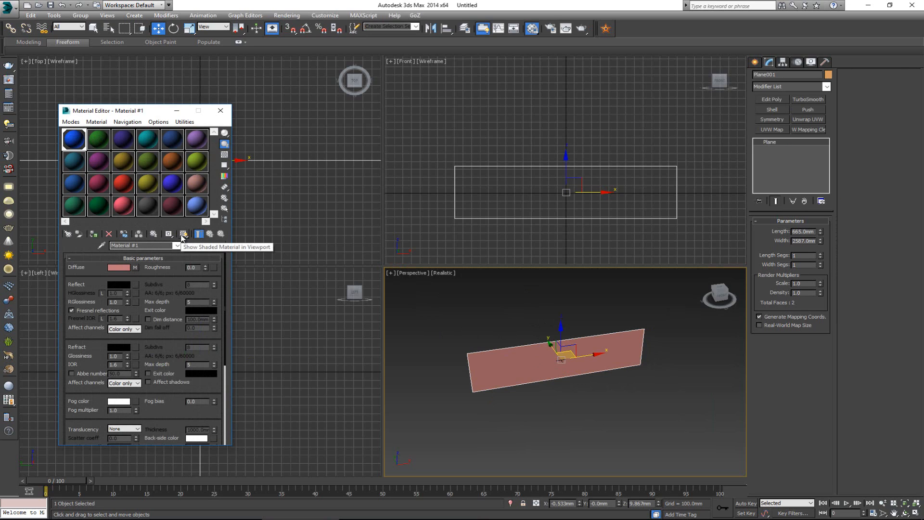
pyautogui.click(184, 233)
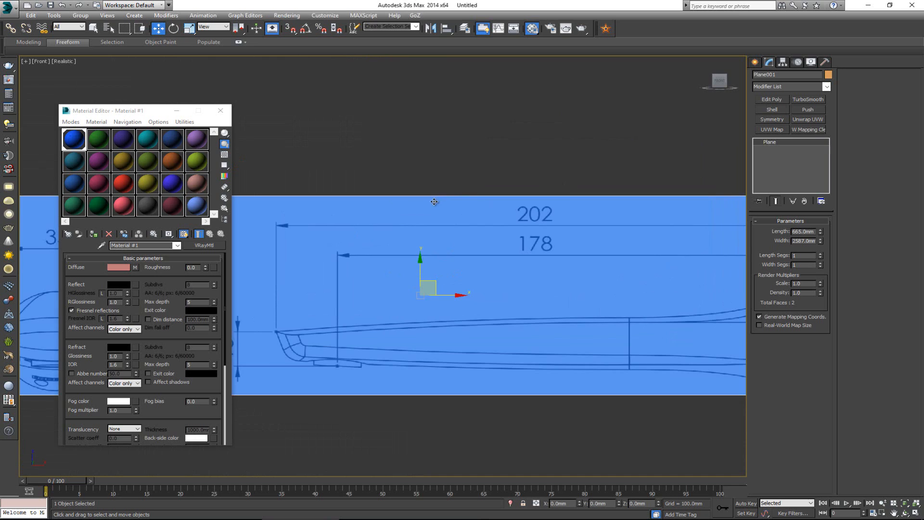
pyautogui.click(219, 110)
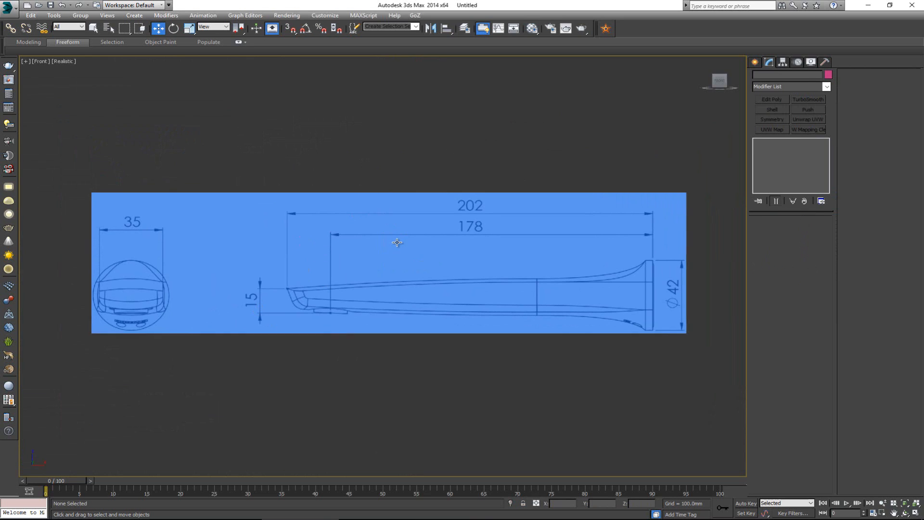
pyautogui.click(770, 61)
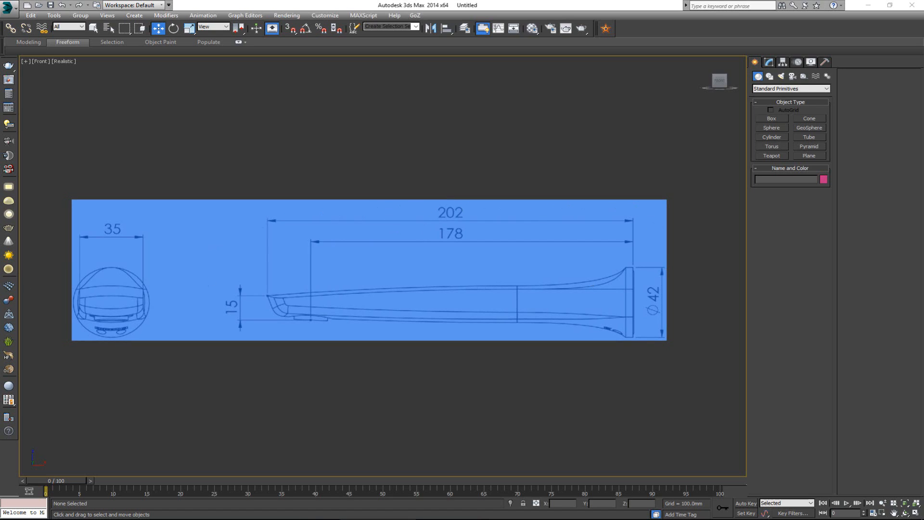
pyautogui.moveTo(635, 273)
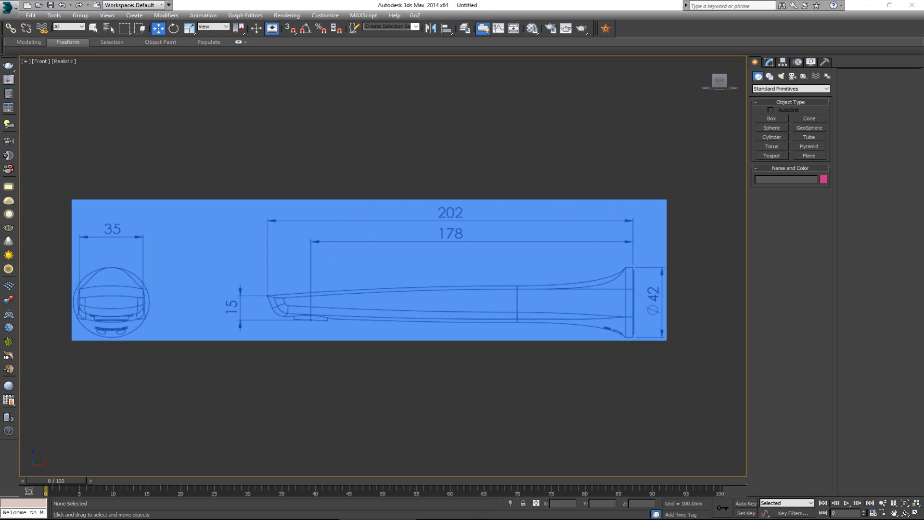
# - Draw a thin second plane, Plane002, over the spout and set its Length to 15 mm
pyautogui.click(208, 137)
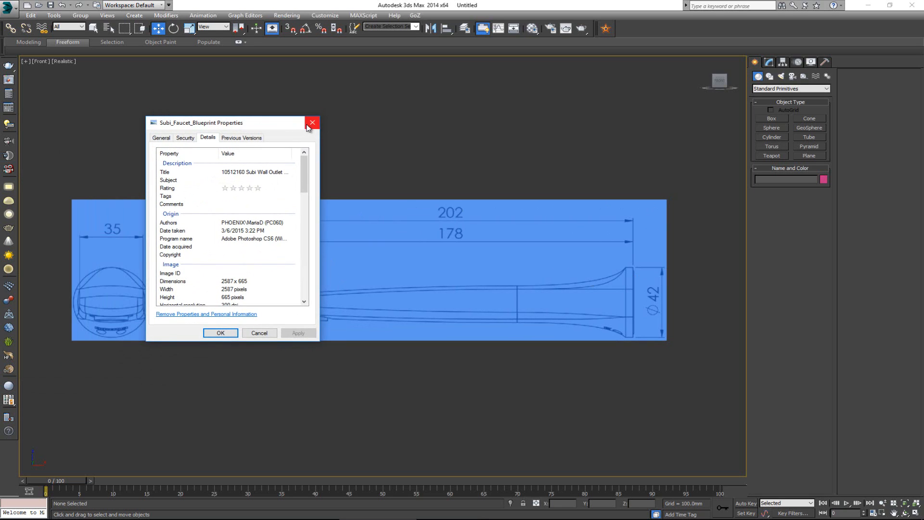
pyautogui.click(312, 122)
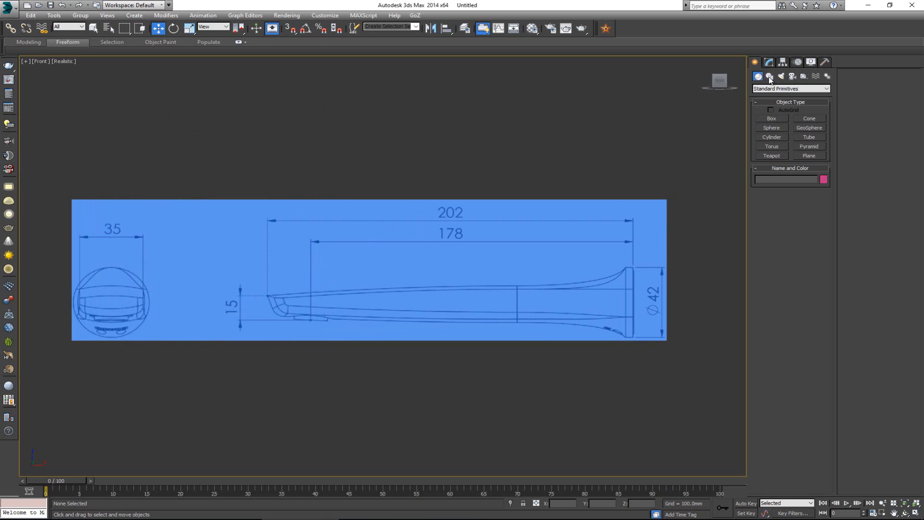
pyautogui.moveTo(815, 158)
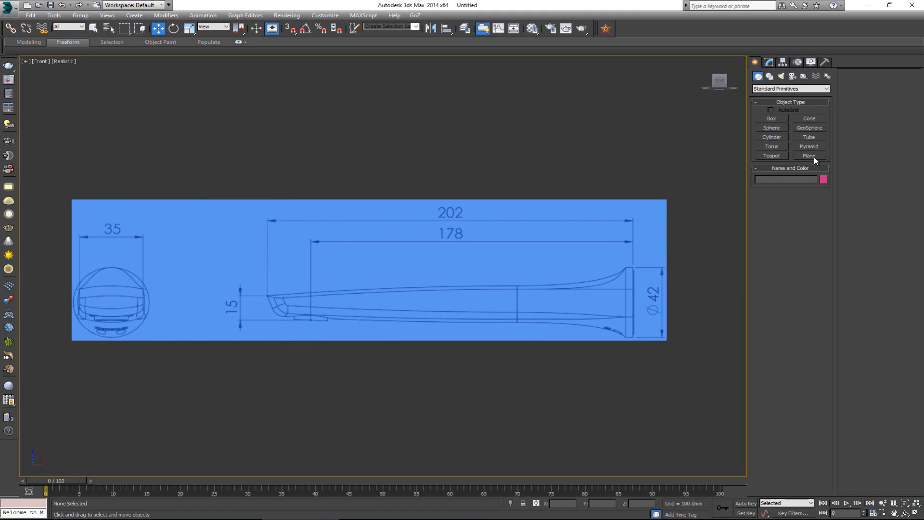
pyautogui.click(808, 156)
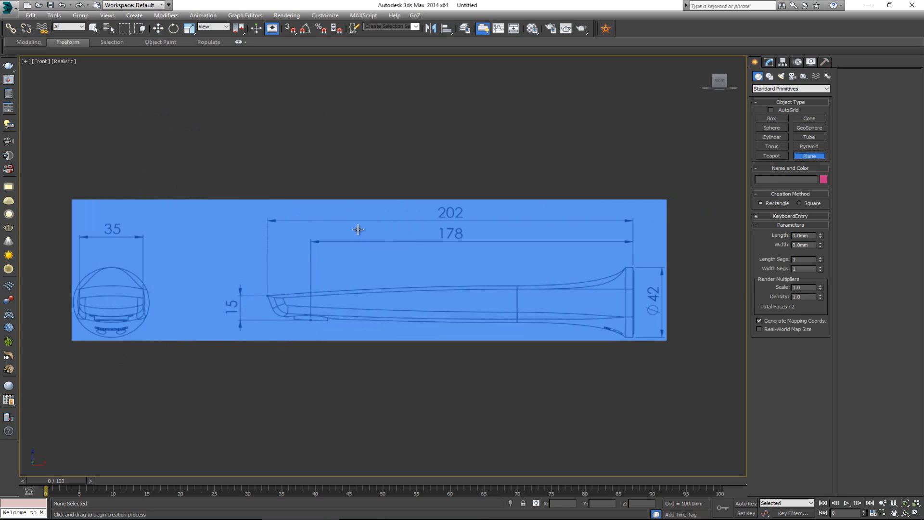
pyautogui.moveTo(324, 243)
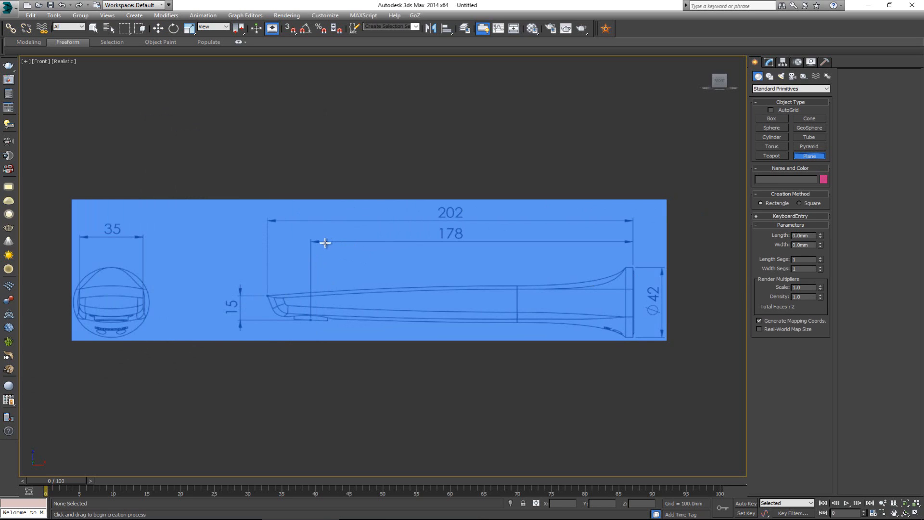
pyautogui.moveTo(323, 244); pyautogui.dragTo(457, 244)
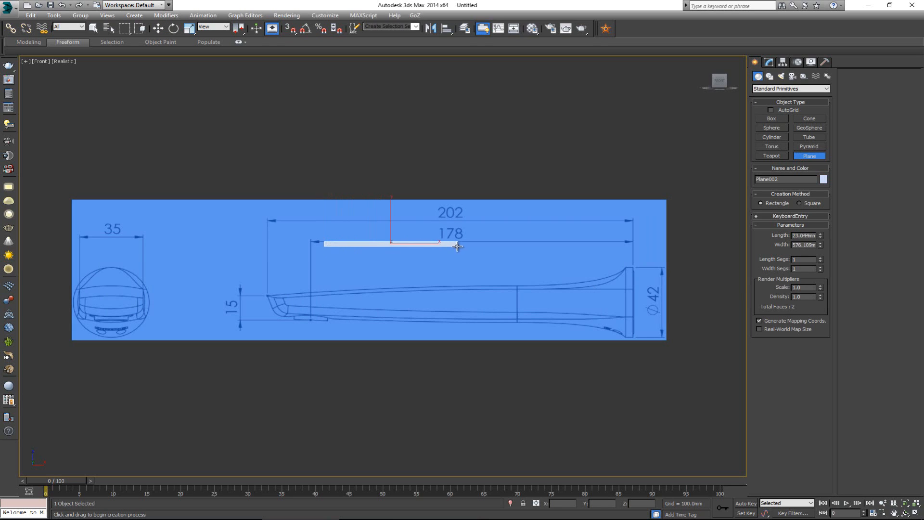
pyautogui.moveTo(456, 245); pyautogui.dragTo(466, 270)
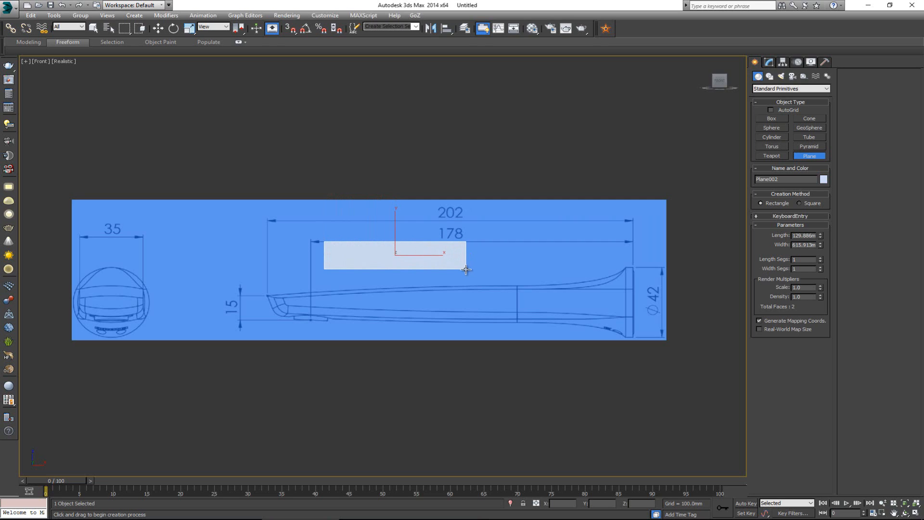
pyautogui.moveTo(403, 245)
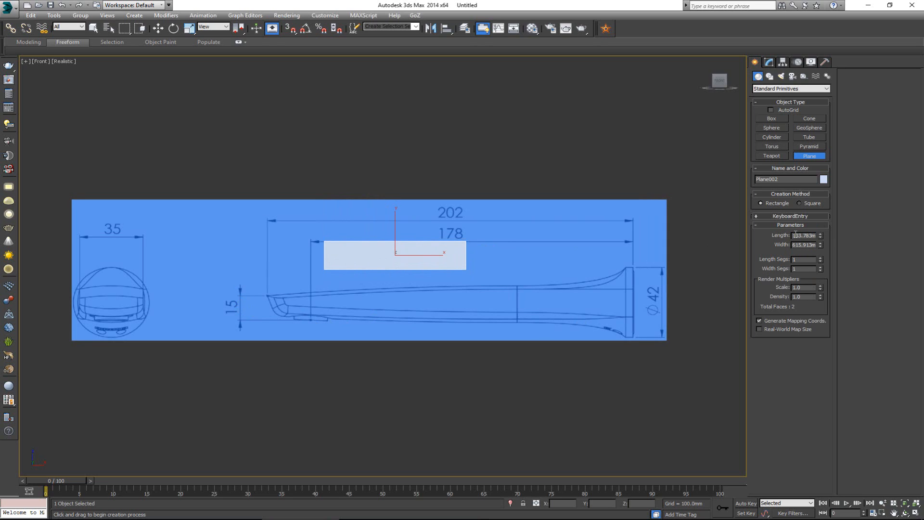
pyautogui.write('15.0mm')
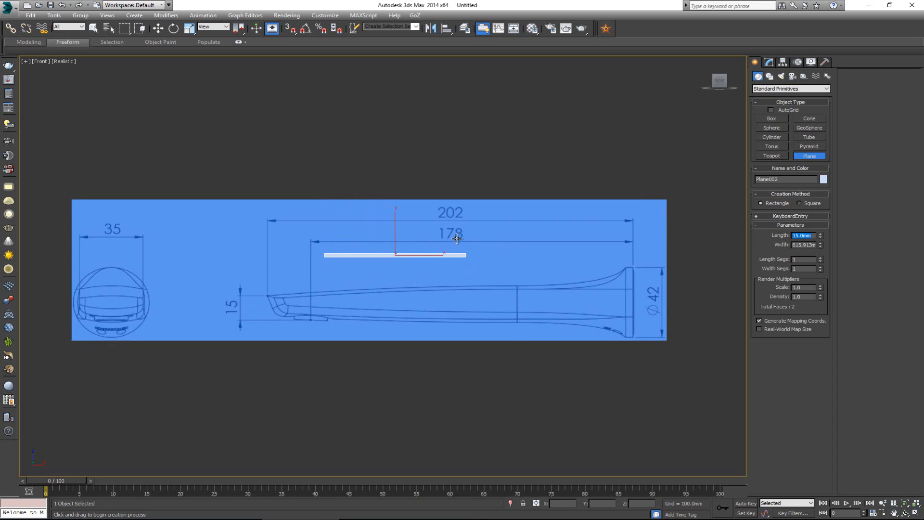
pyautogui.click(805, 244)
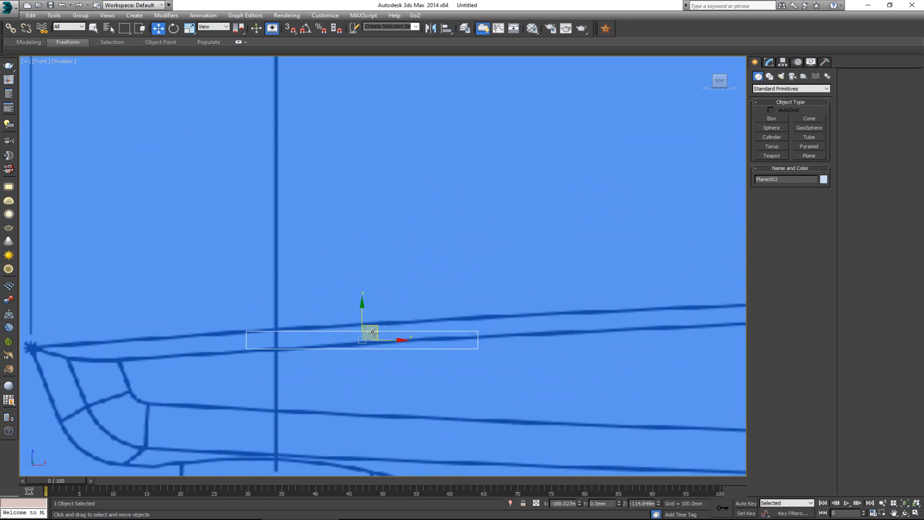
# - Move Plane002 so it rests along the spout tip's 15 mm dimension
pyautogui.moveTo(372, 332); pyautogui.dragTo(408, 317)
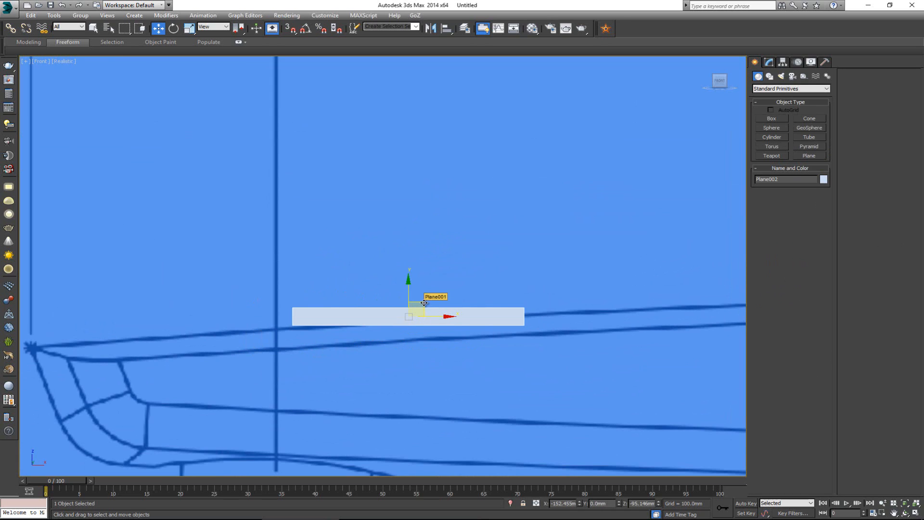
pyautogui.moveTo(409, 316); pyautogui.dragTo(359, 344)
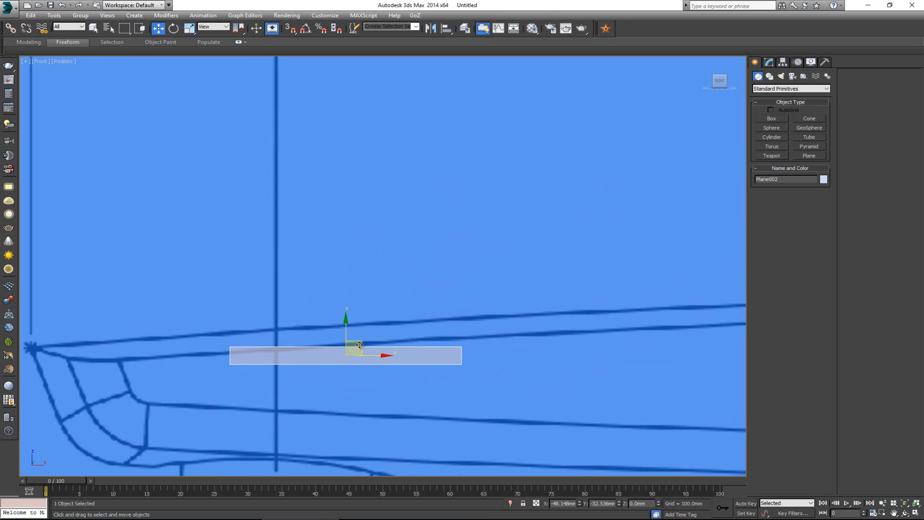
pyautogui.moveTo(358, 345); pyautogui.dragTo(256, 291)
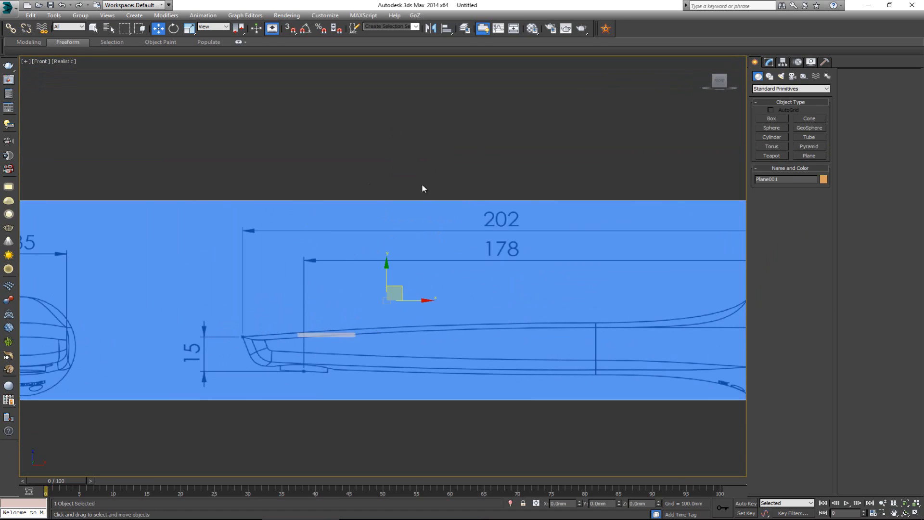
# - Uniformly scale Plane001 to about 12.7% and move it against the 15 mm reference strip
pyautogui.click(768, 61)
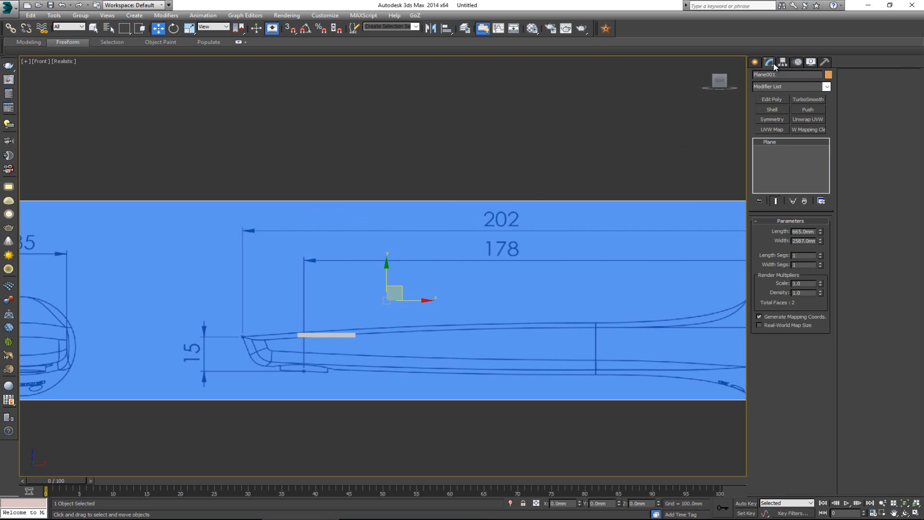
pyautogui.moveTo(327, 299)
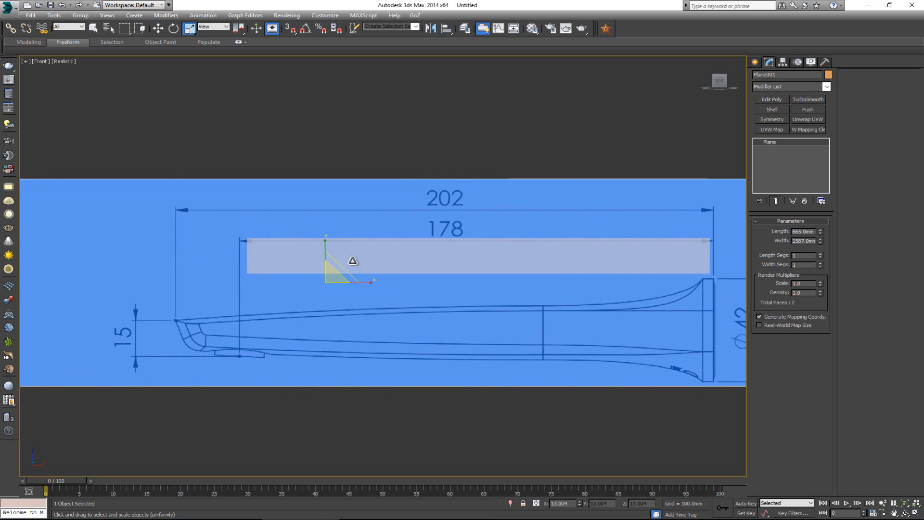
pyautogui.moveTo(188, 28)
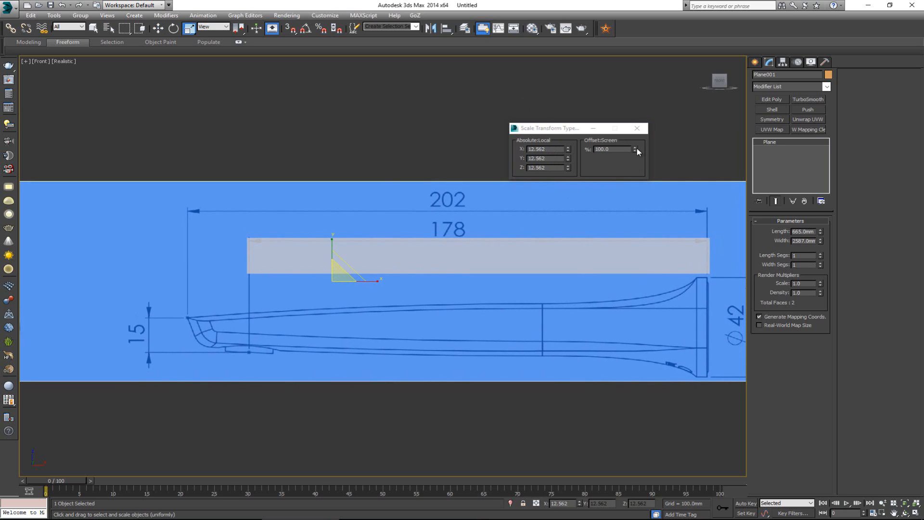
pyautogui.click(635, 147)
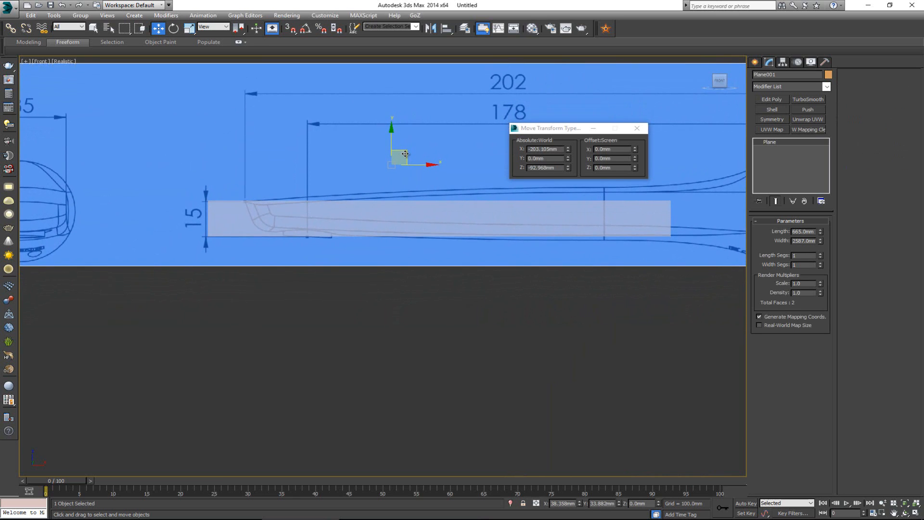
pyautogui.moveTo(413, 164); pyautogui.dragTo(420, 163)
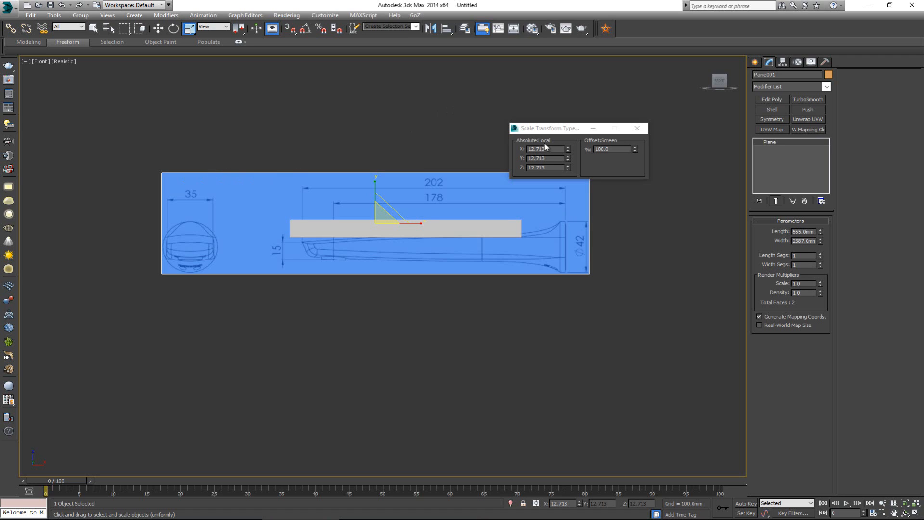
pyautogui.moveTo(540, 156)
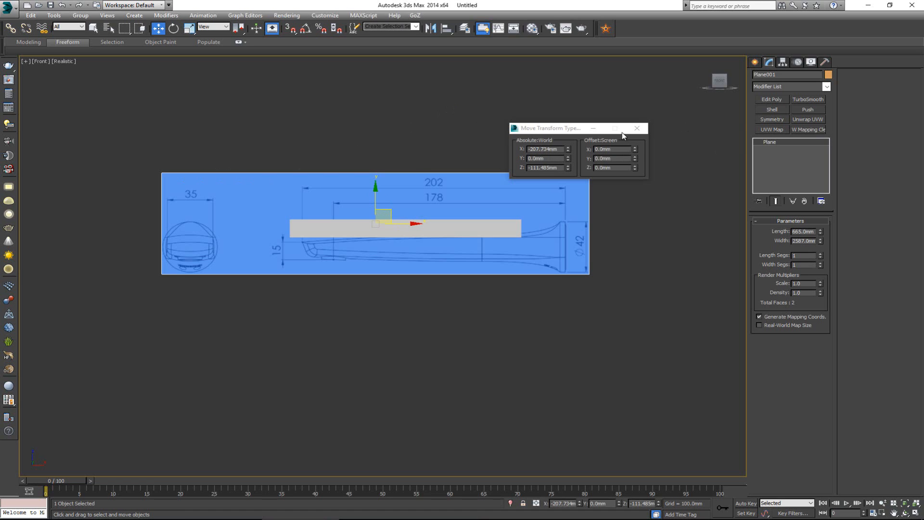
pyautogui.click(174, 28)
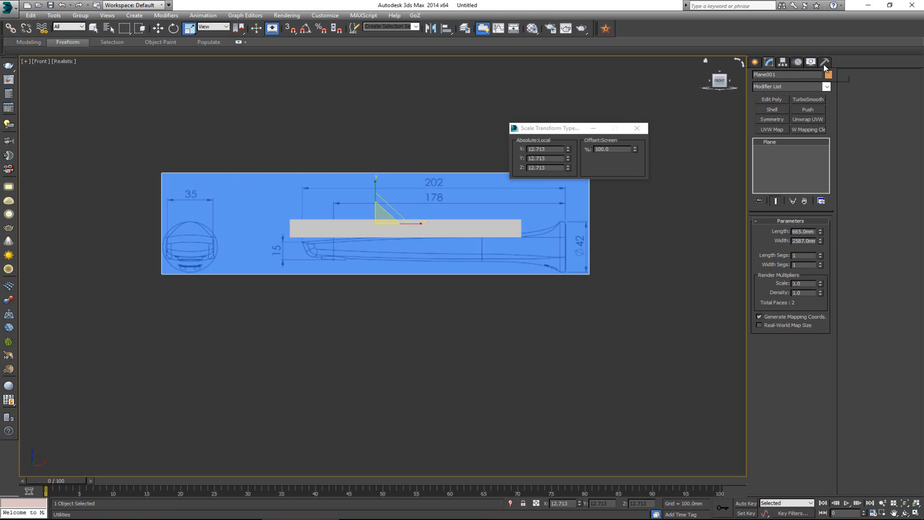
# - Reset XForm on Plane001 to 100% scale and convert it to an Editable Poly
pyautogui.click(824, 61)
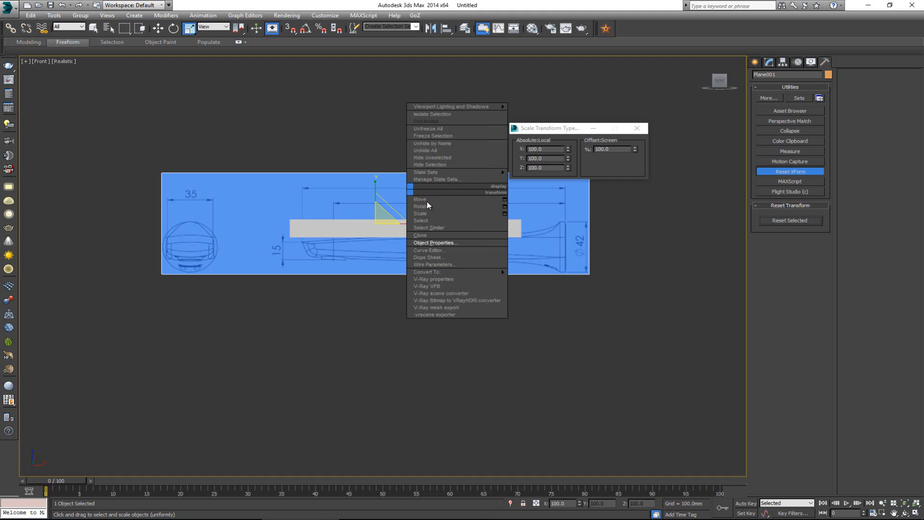
pyautogui.moveTo(427, 271)
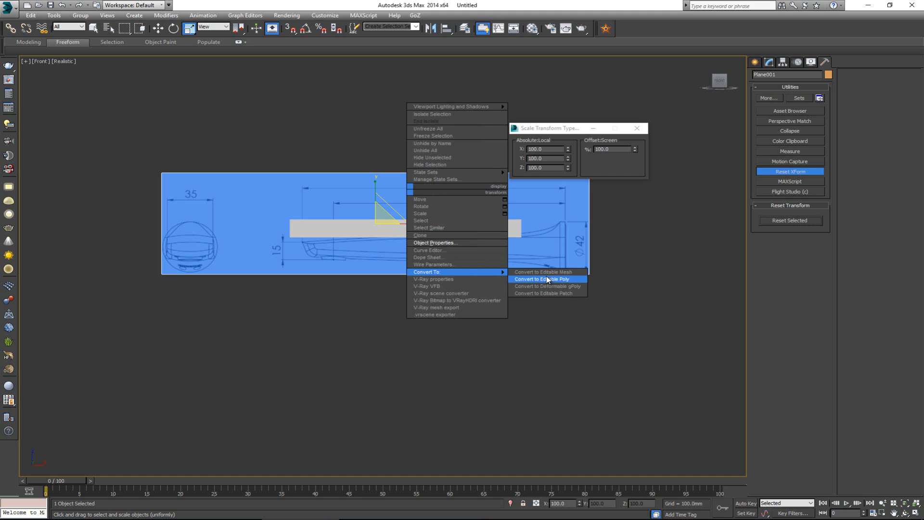
pyautogui.click(543, 280)
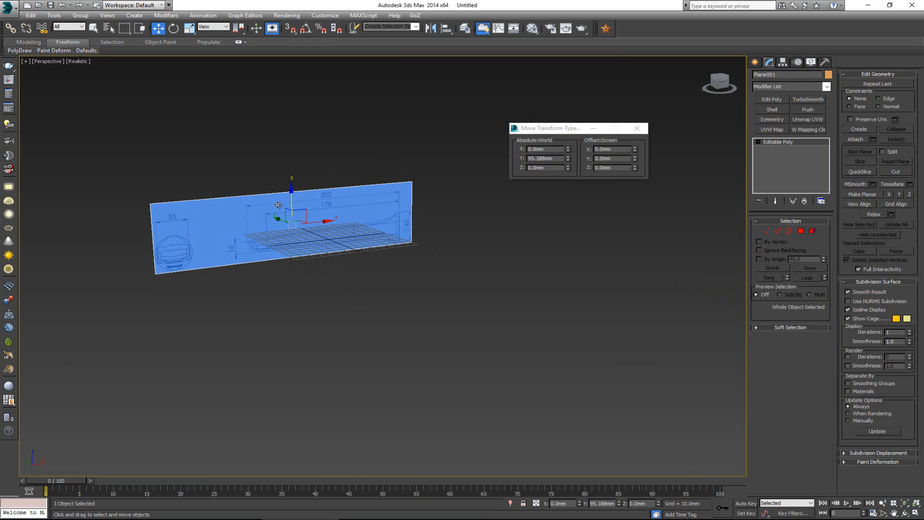
# - In Plane001's Object Properties, enable Freeze with Show Frozen in Gray turned off
pyautogui.rightClick(277, 204)
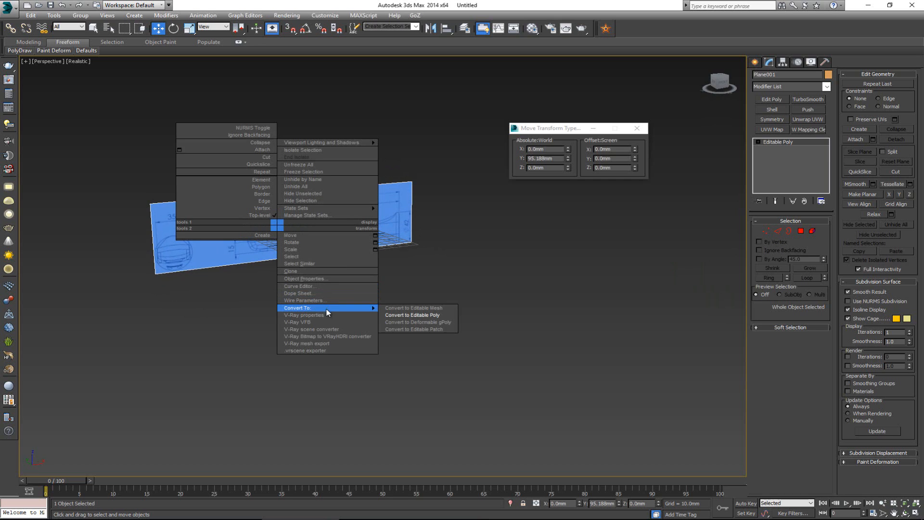
pyautogui.moveTo(326, 278)
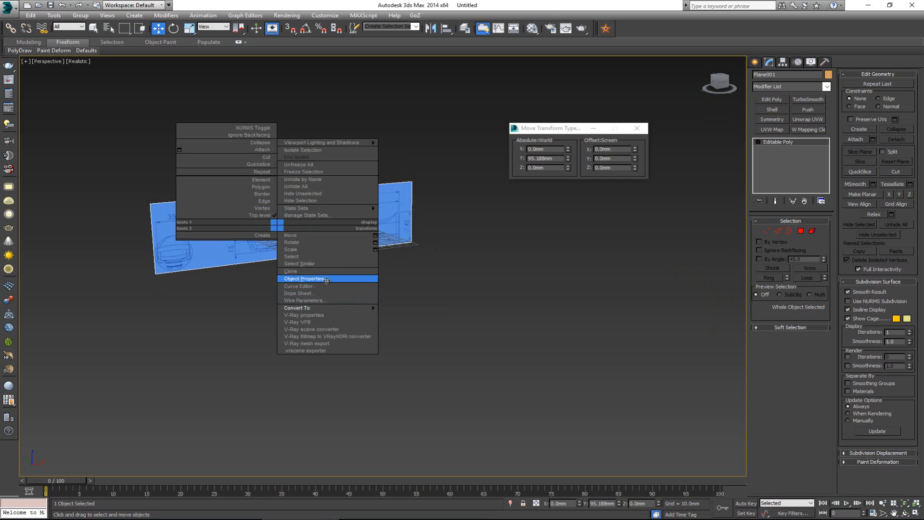
pyautogui.click(304, 279)
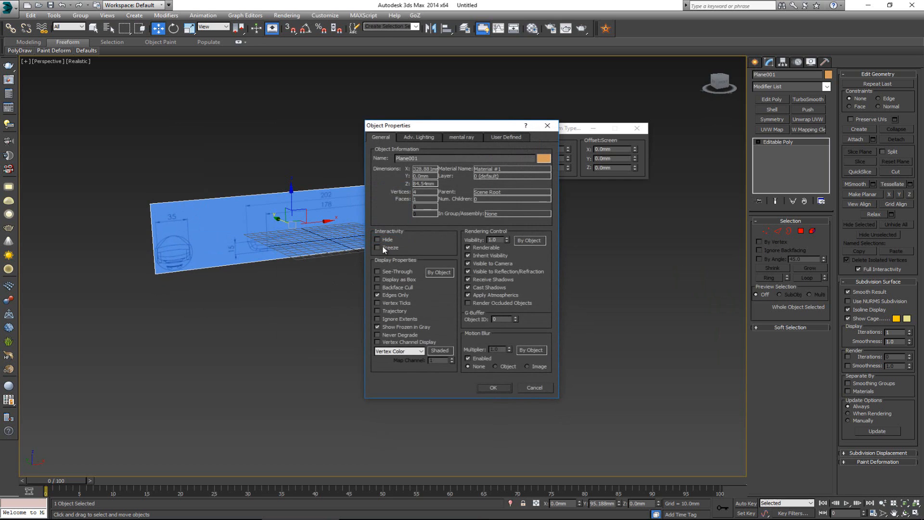
pyautogui.click(378, 248)
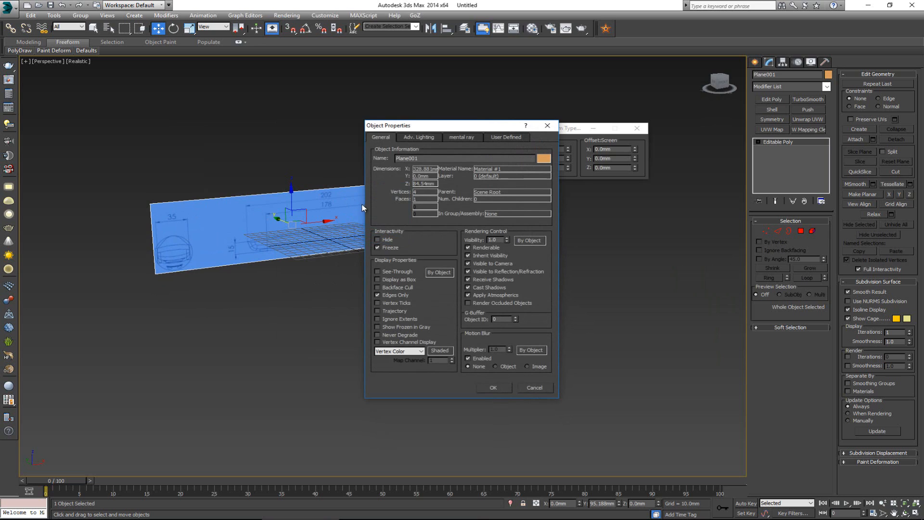
pyautogui.moveTo(265, 220)
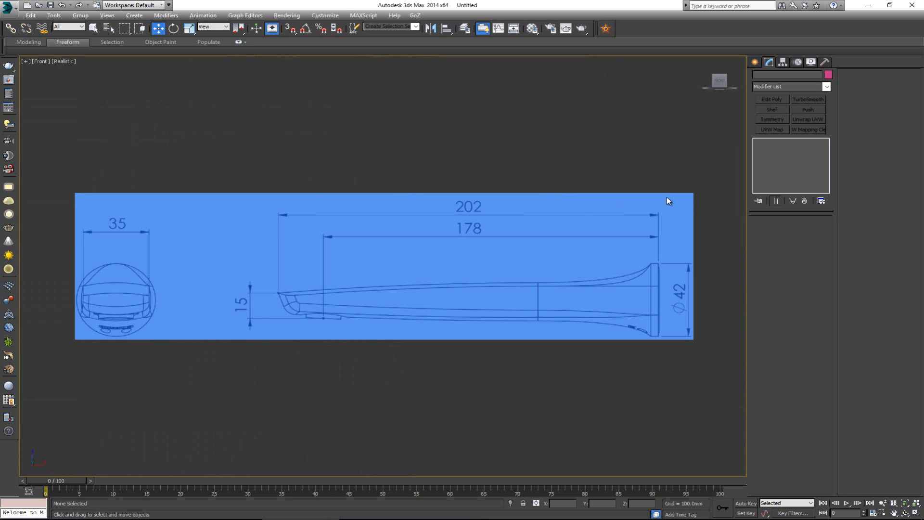
pyautogui.moveTo(85, 264)
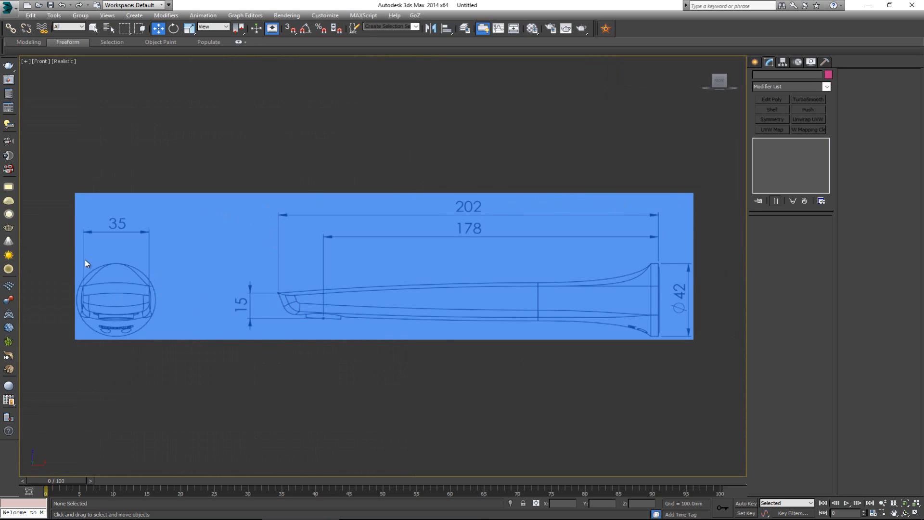
pyautogui.moveTo(349, 266)
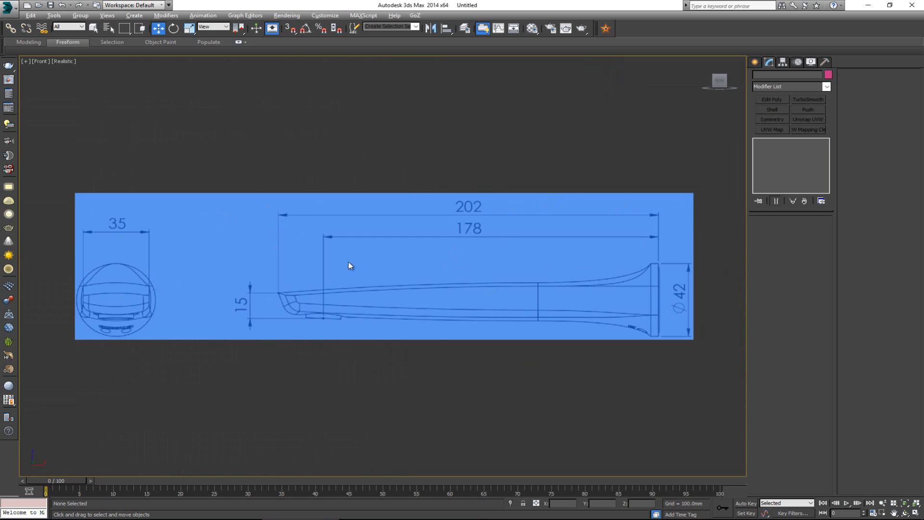